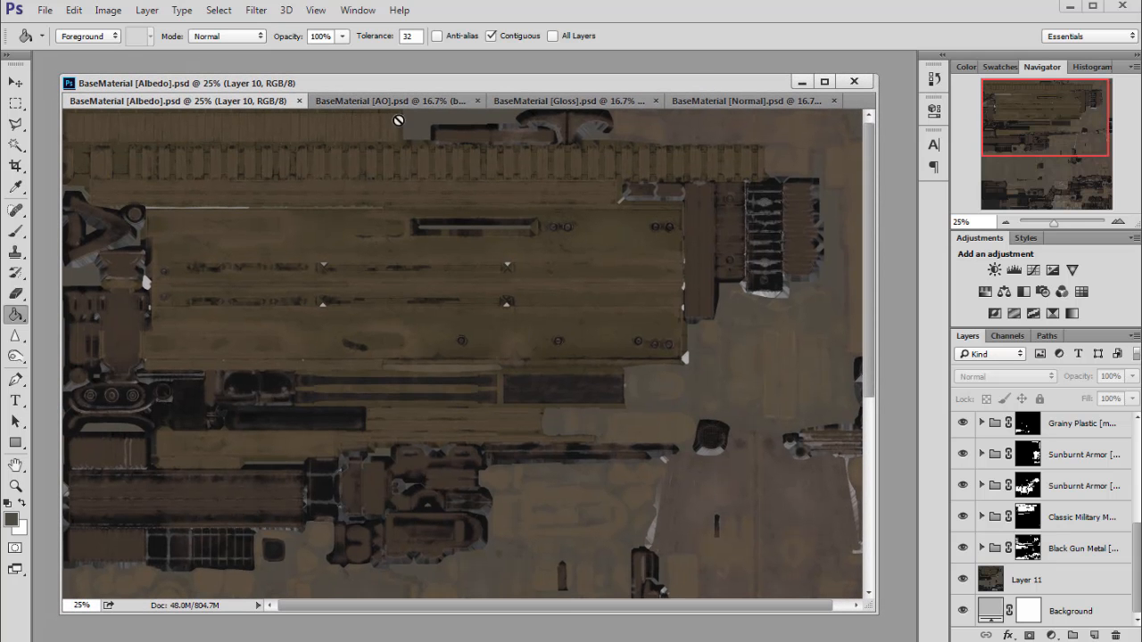
- View the Gloss document at 25% after glancing at Normal, adding no adjustment layer
left_click(392, 100)
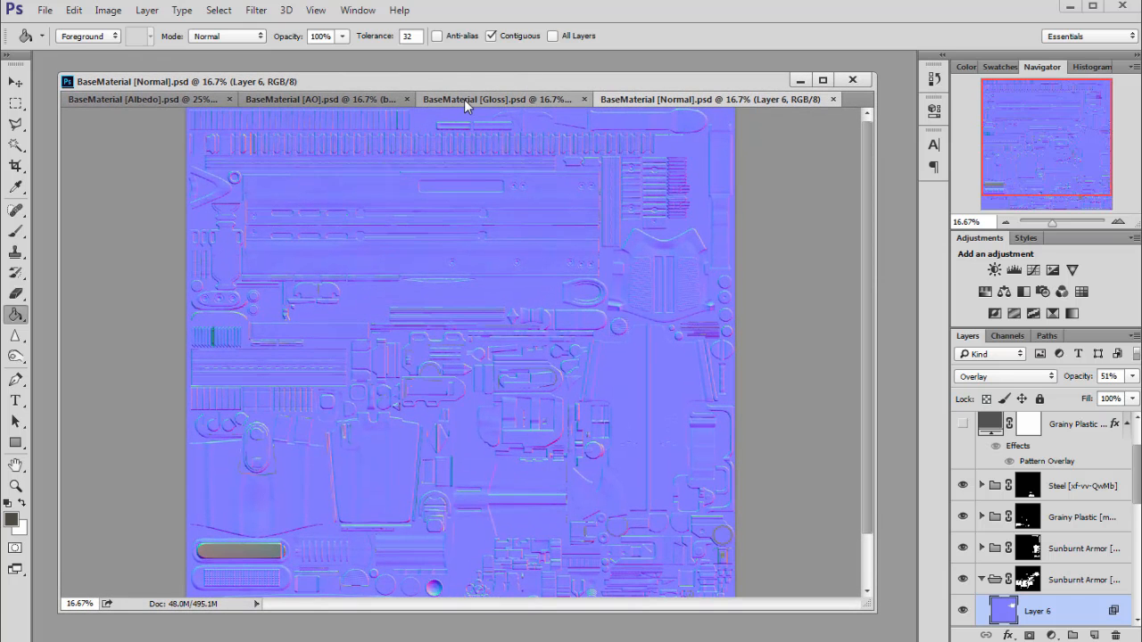
left_click(498, 100)
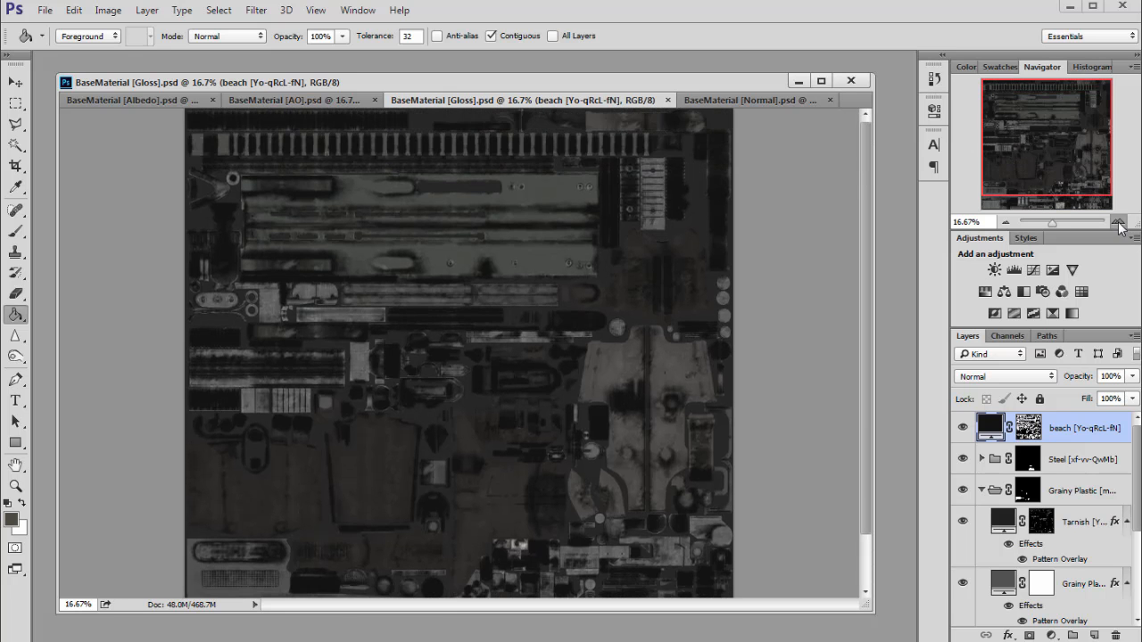
left_click(1116, 222)
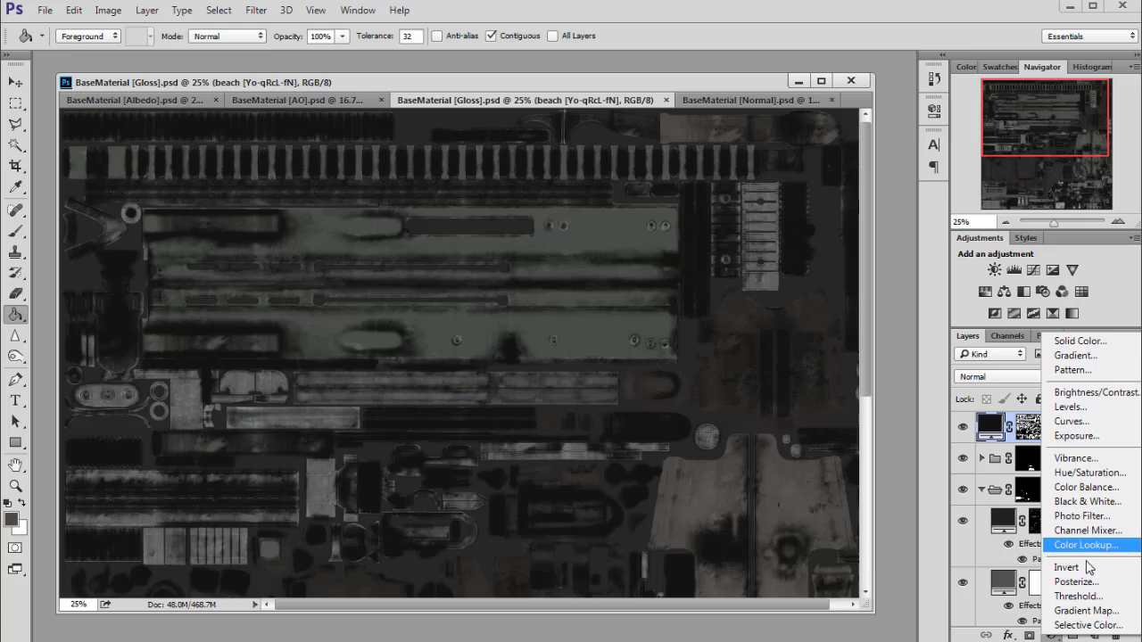
left_click(1065, 568)
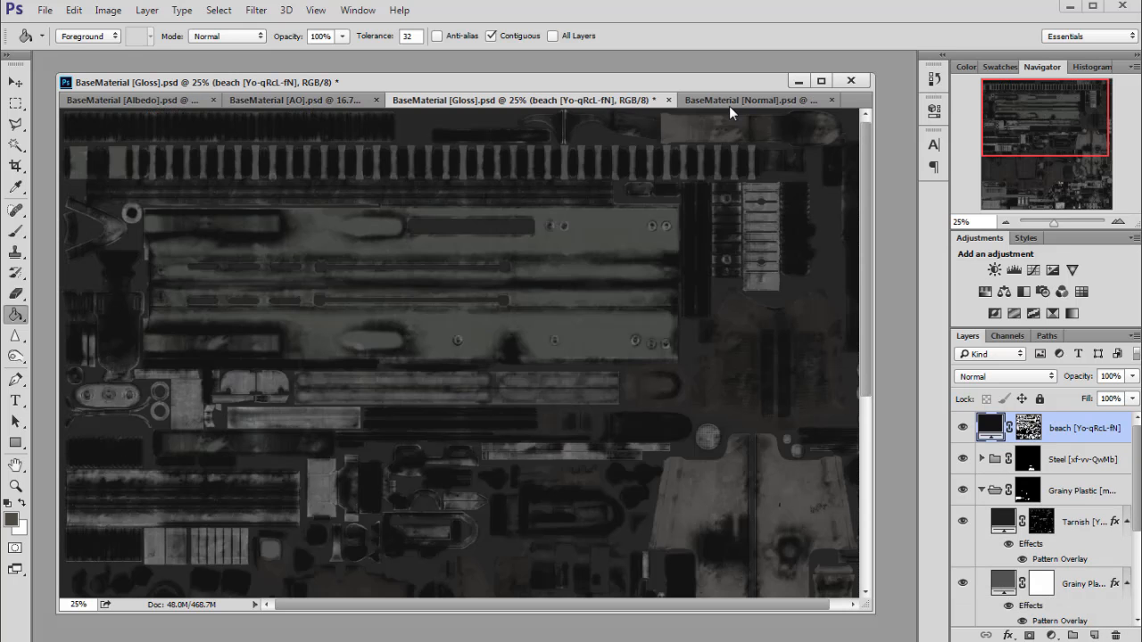
- View the BaseMaterial Normal document at 100% with its Texture base layer active
left_click(749, 100)
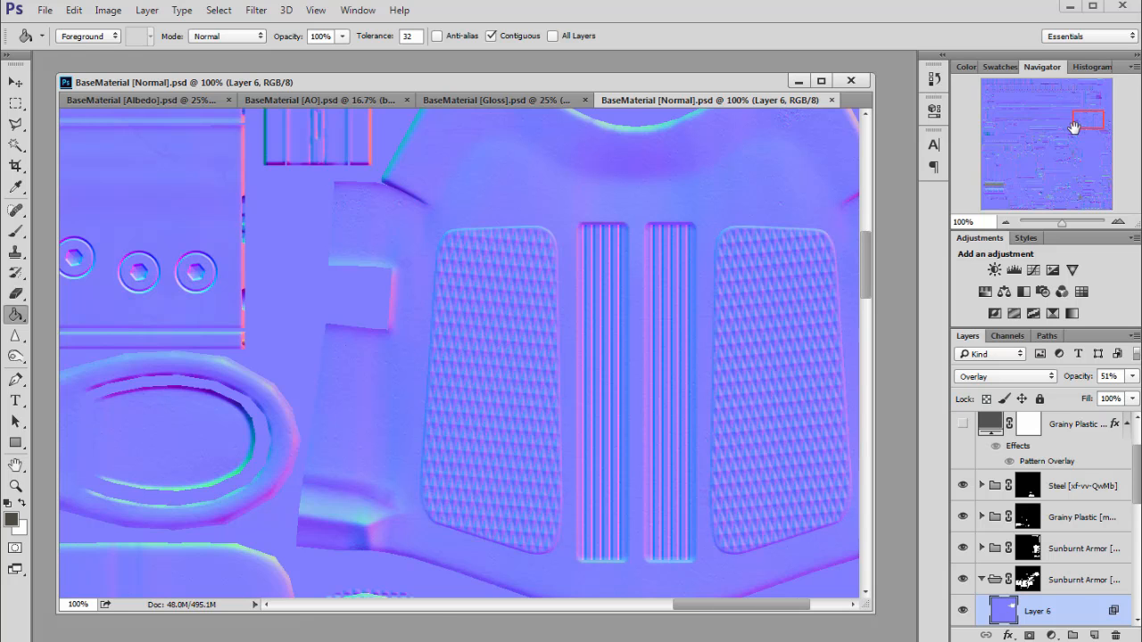
mouse_move(1074, 129)
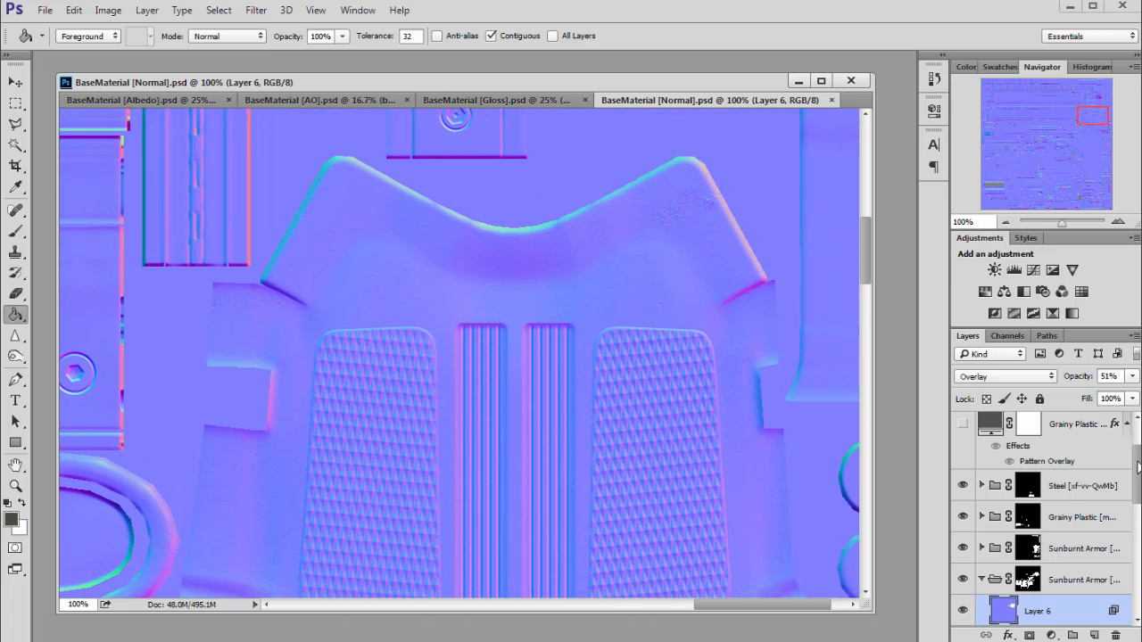
scroll("down", 3)
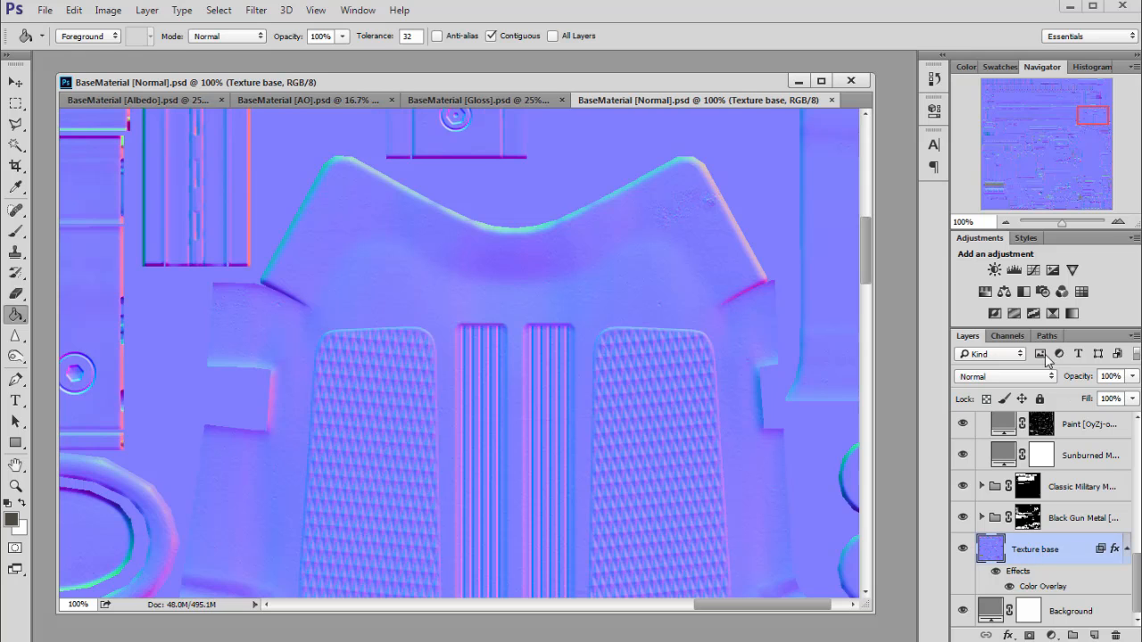
left_click(1011, 418)
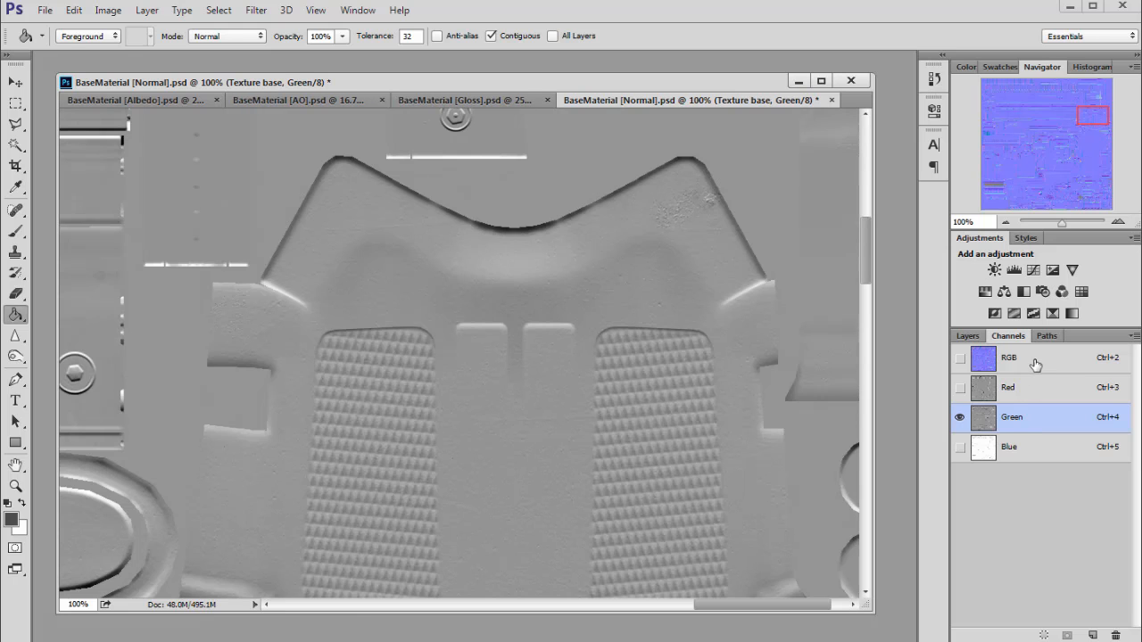
left_click(1009, 356)
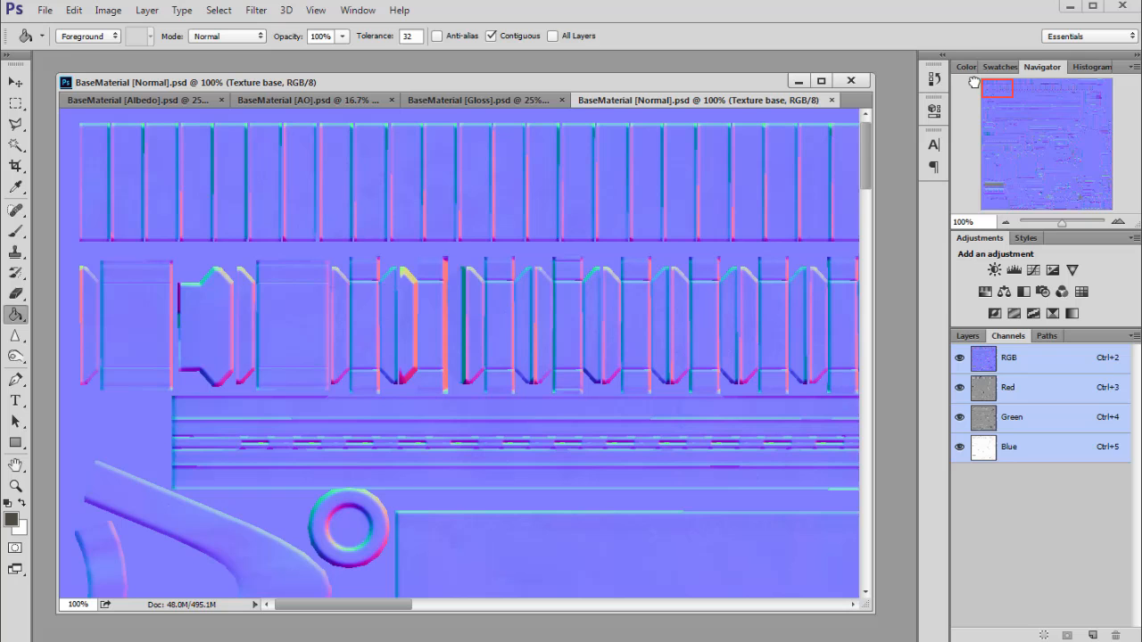
left_click(967, 336)
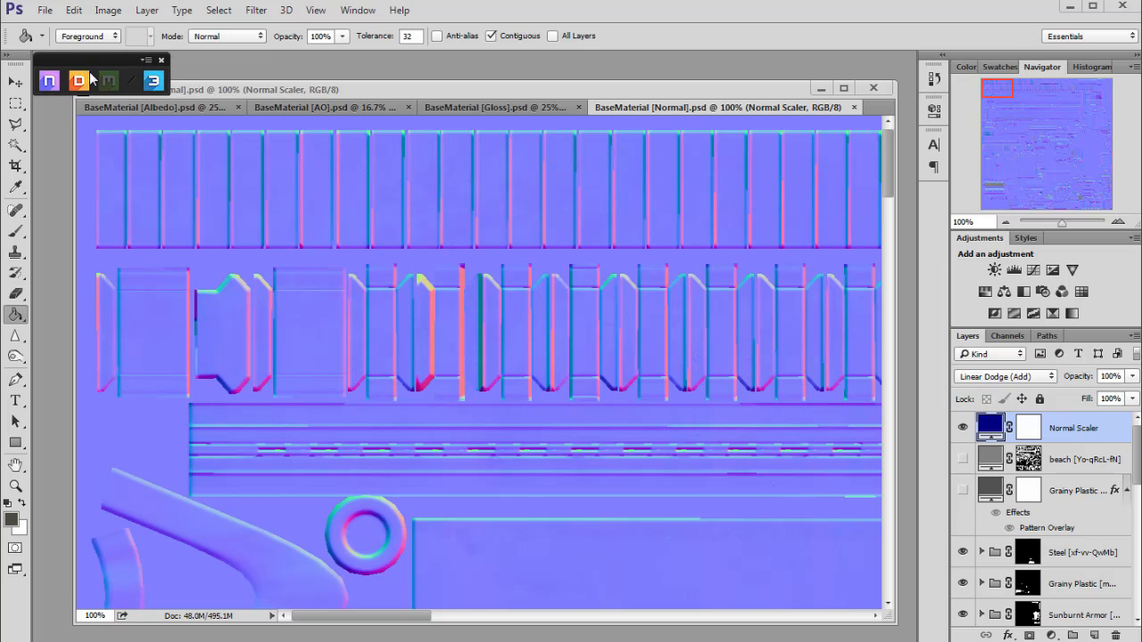
mouse_move(79, 81)
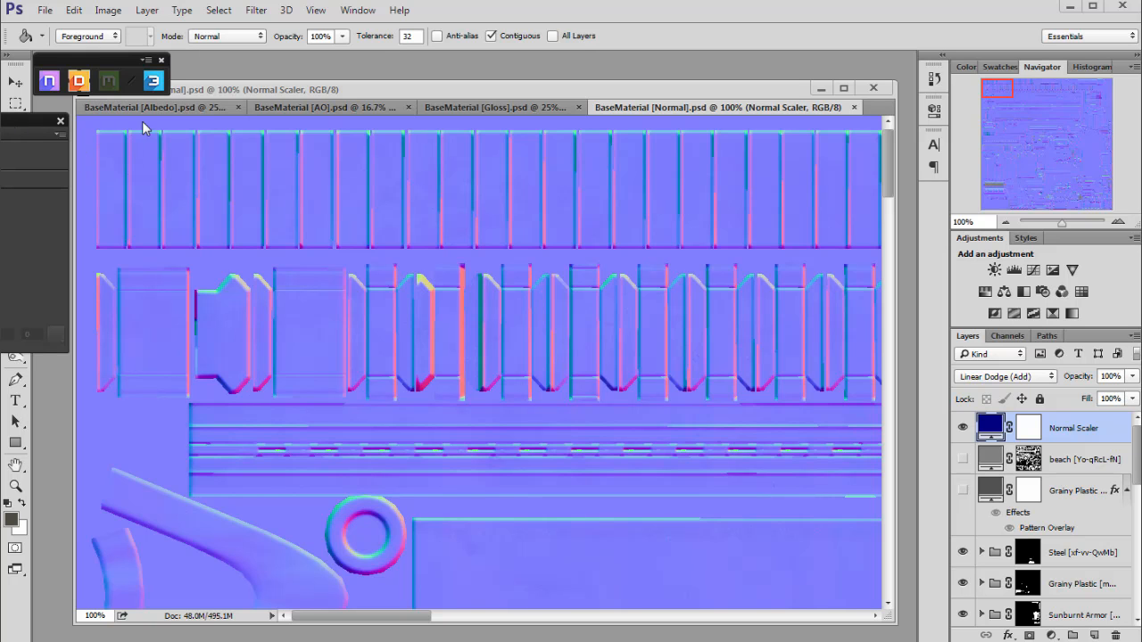
mouse_move(15, 140)
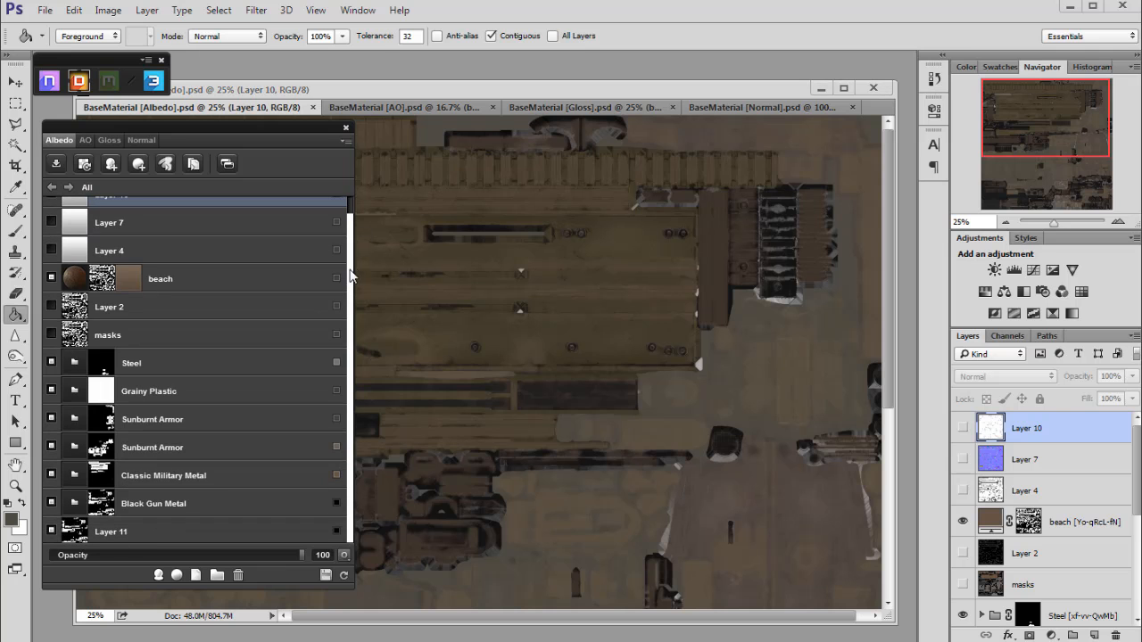
mouse_move(360, 321)
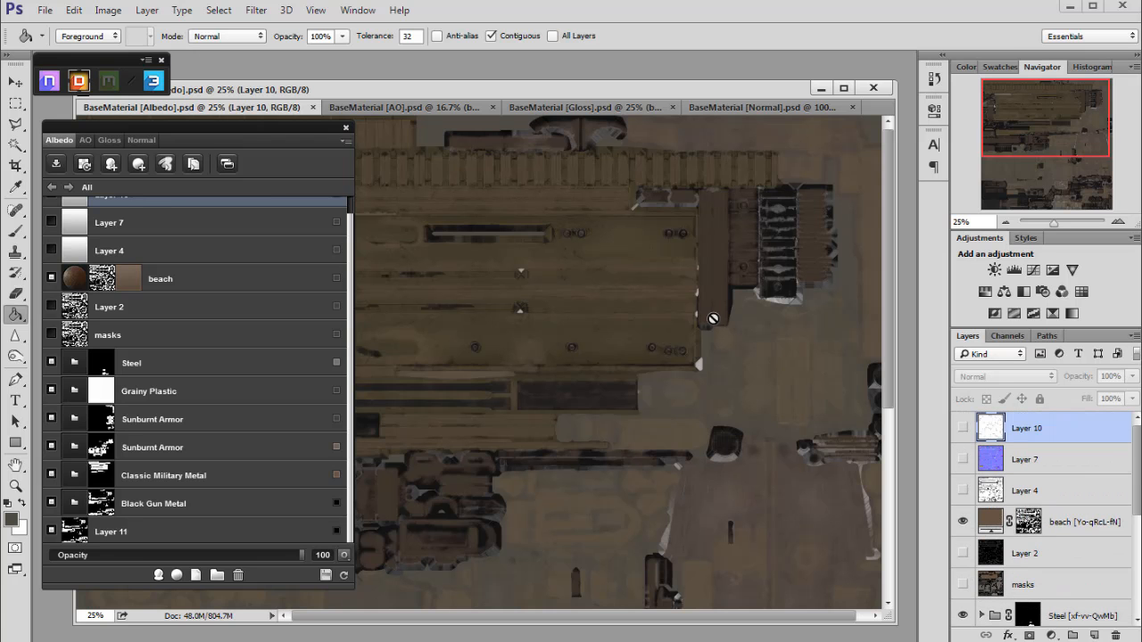
mouse_move(646, 143)
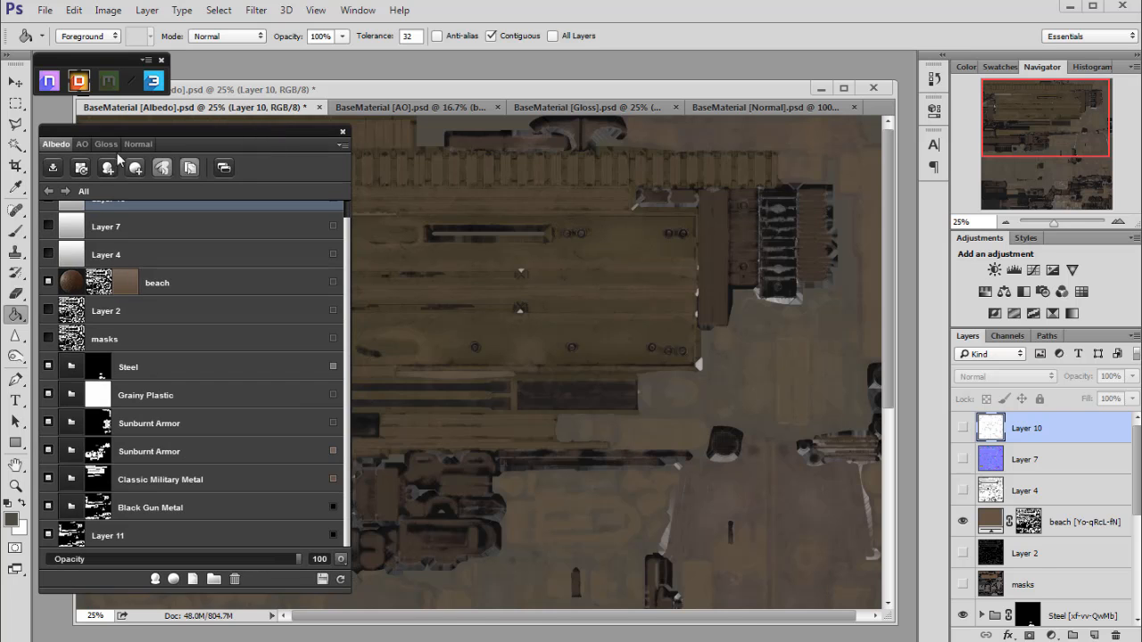
- Start the dDo Exporter for the beach material with UE4 as calibration profile
left_click(105, 143)
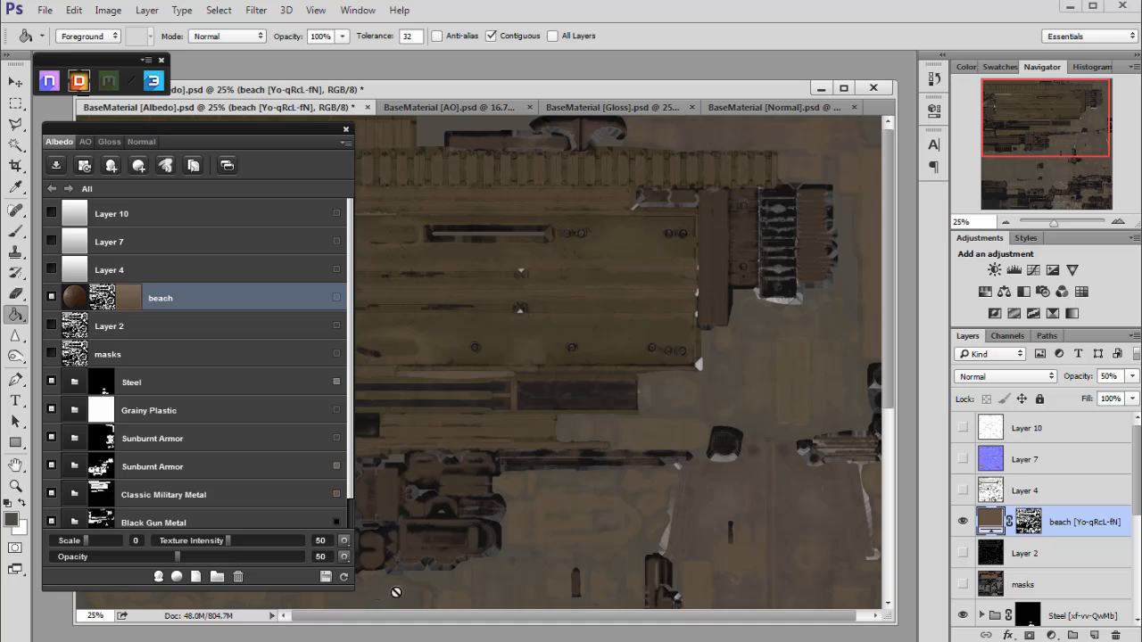
mouse_move(55, 165)
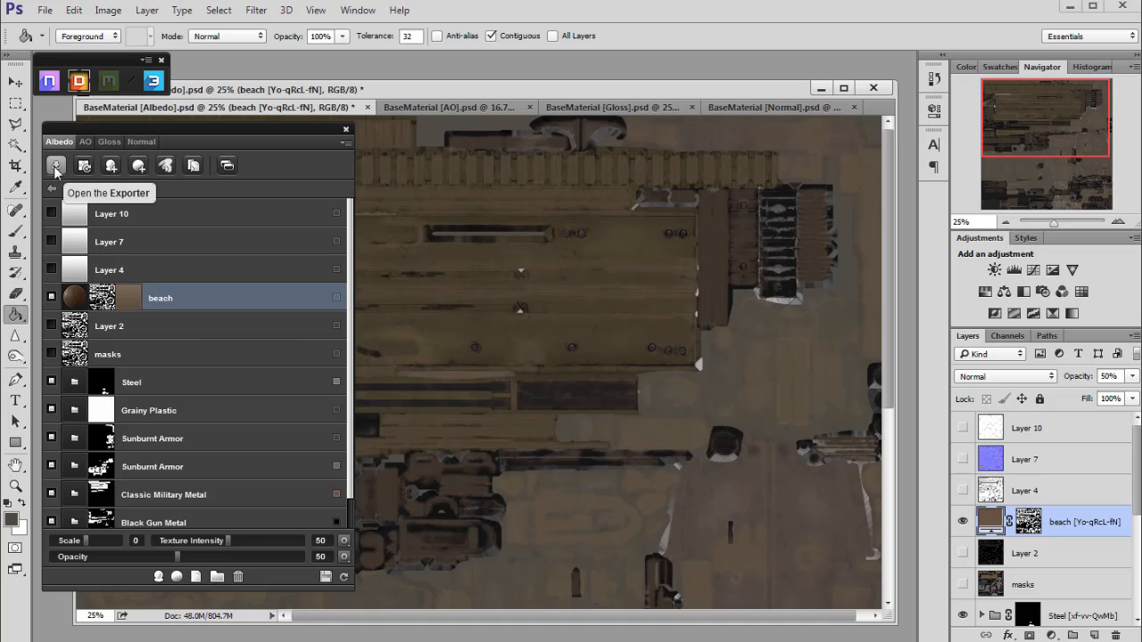
left_click(55, 164)
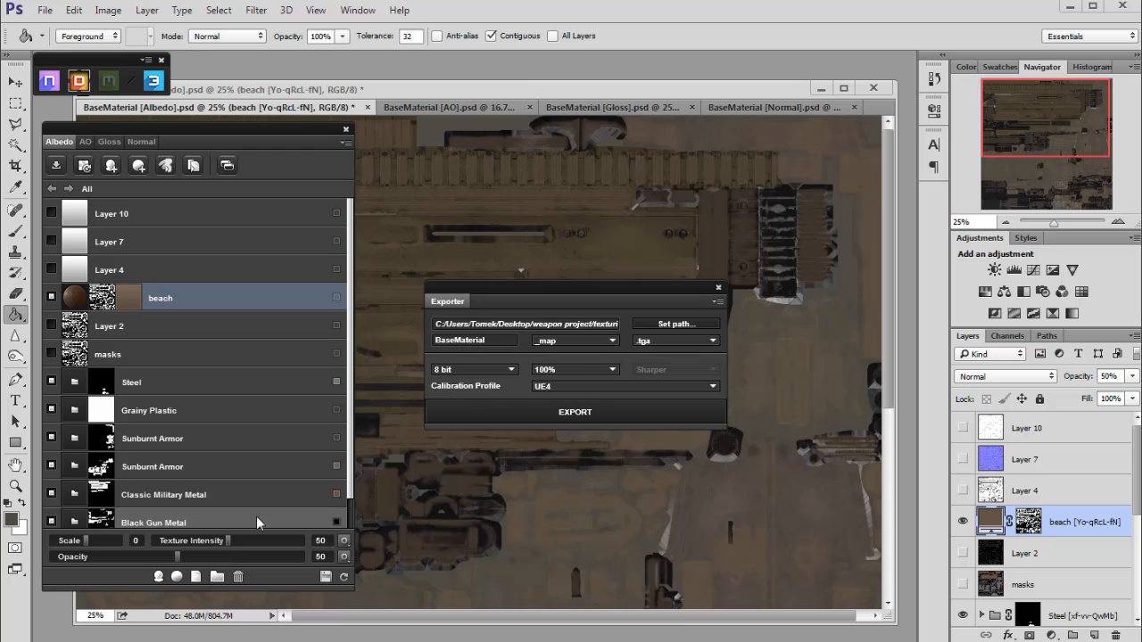
left_click(625, 385)
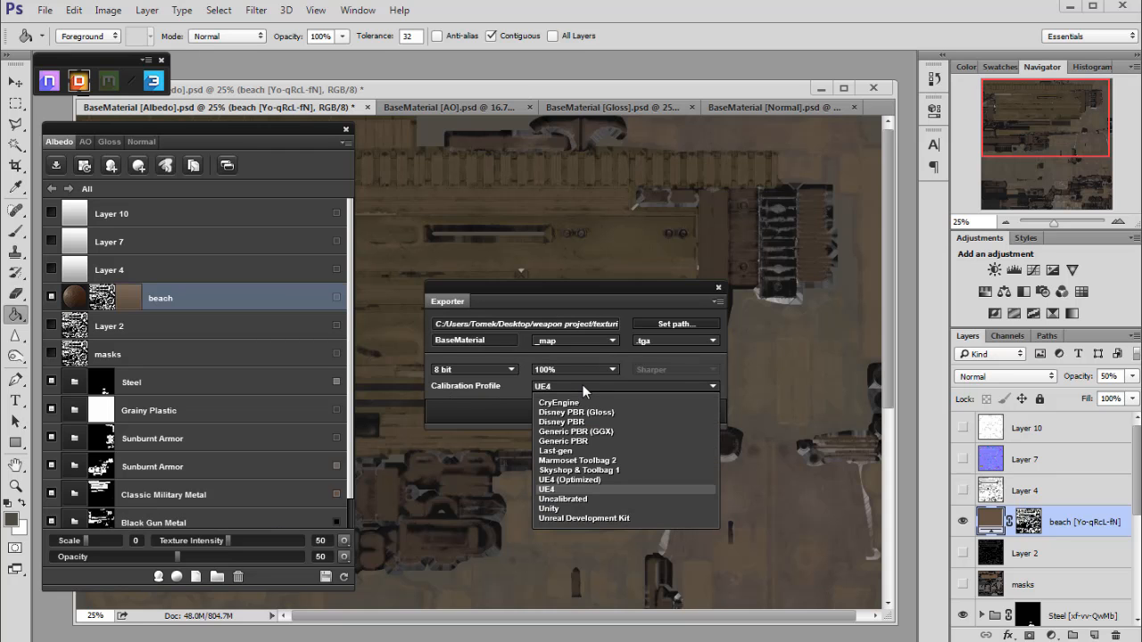
mouse_move(551, 491)
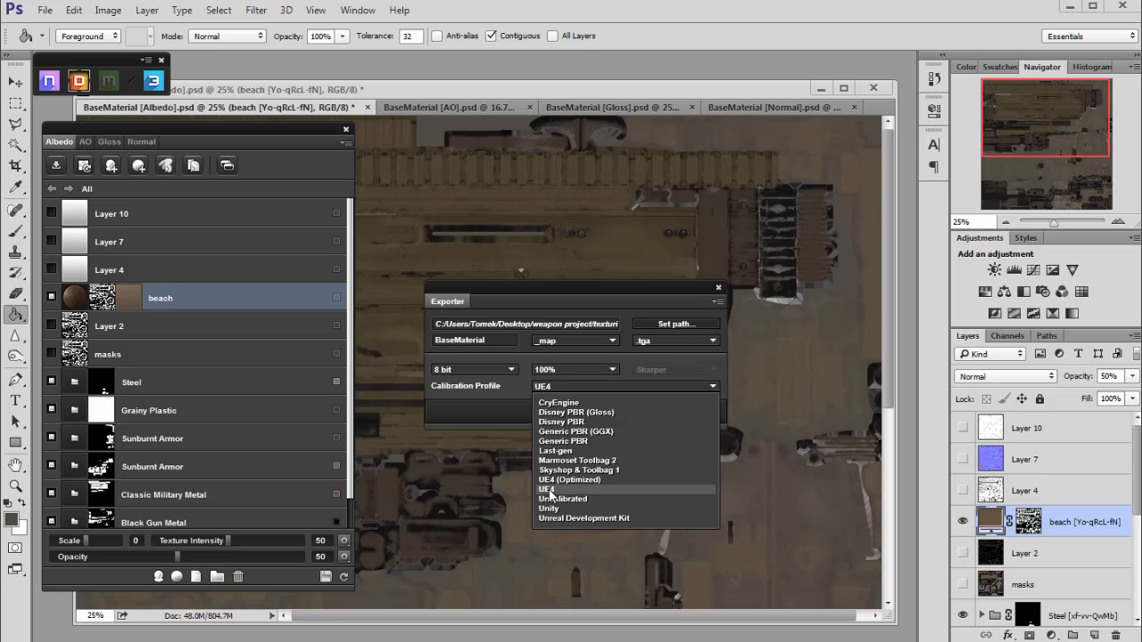
left_click(546, 489)
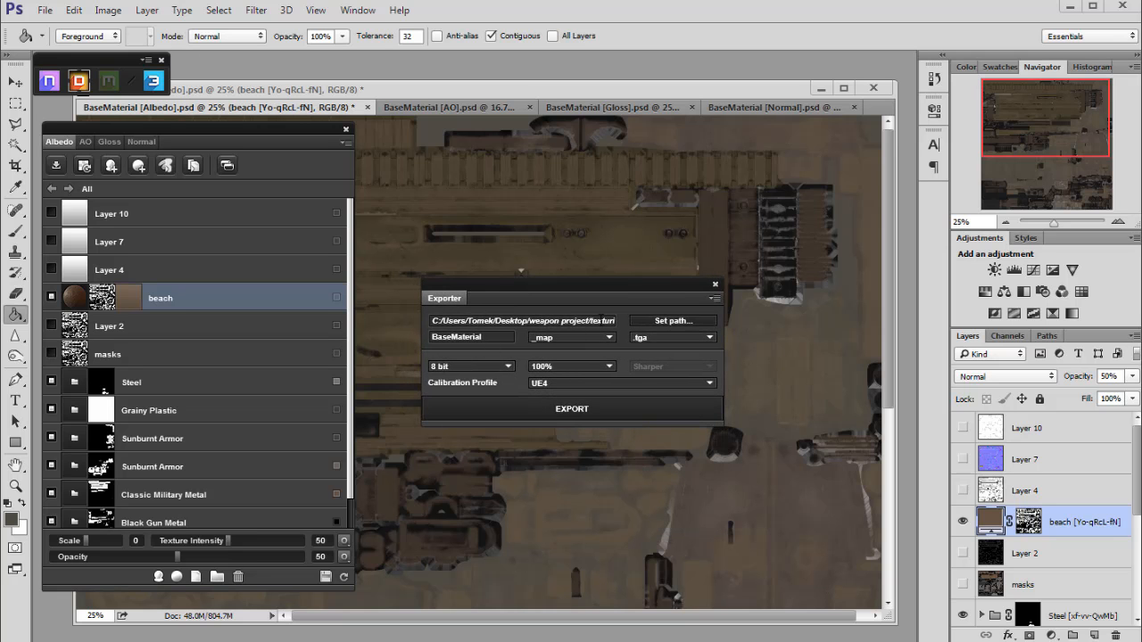
- Export the .tga maps to UE4_weapon_files inside the weapon project
left_click(670, 321)
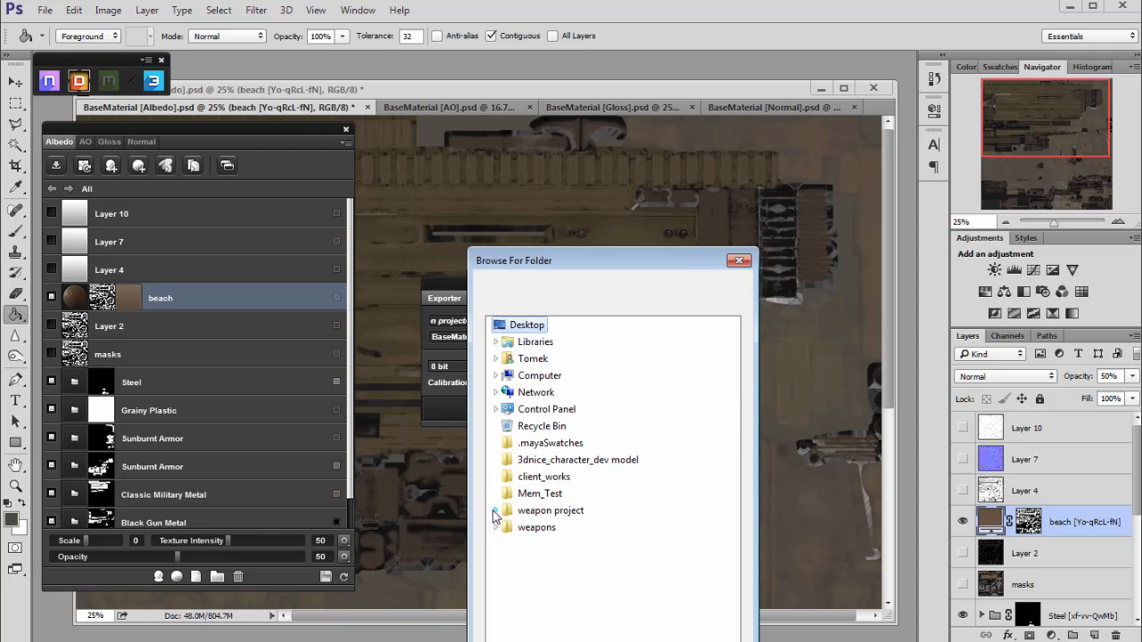
left_click(496, 510)
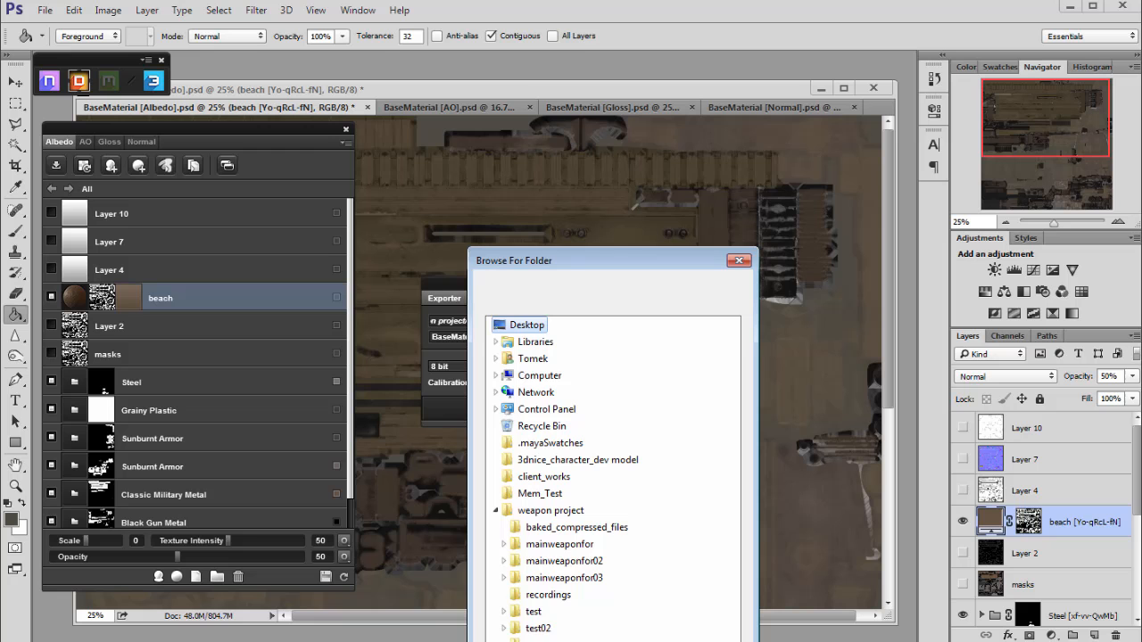
scroll("down", 3)
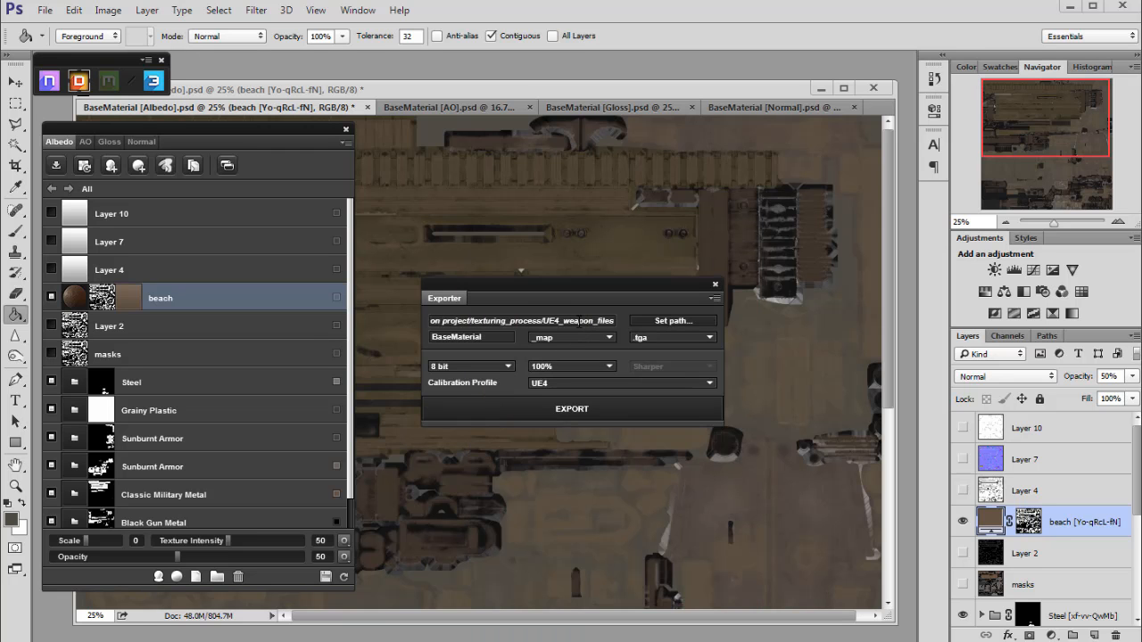
left_click(471, 366)
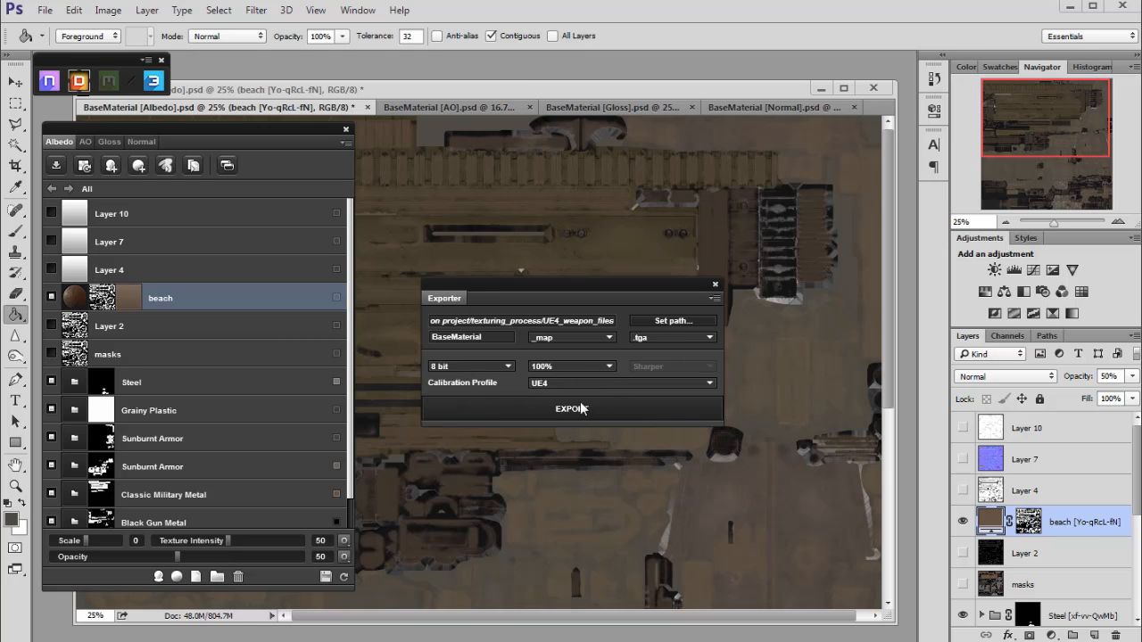
mouse_move(576, 296)
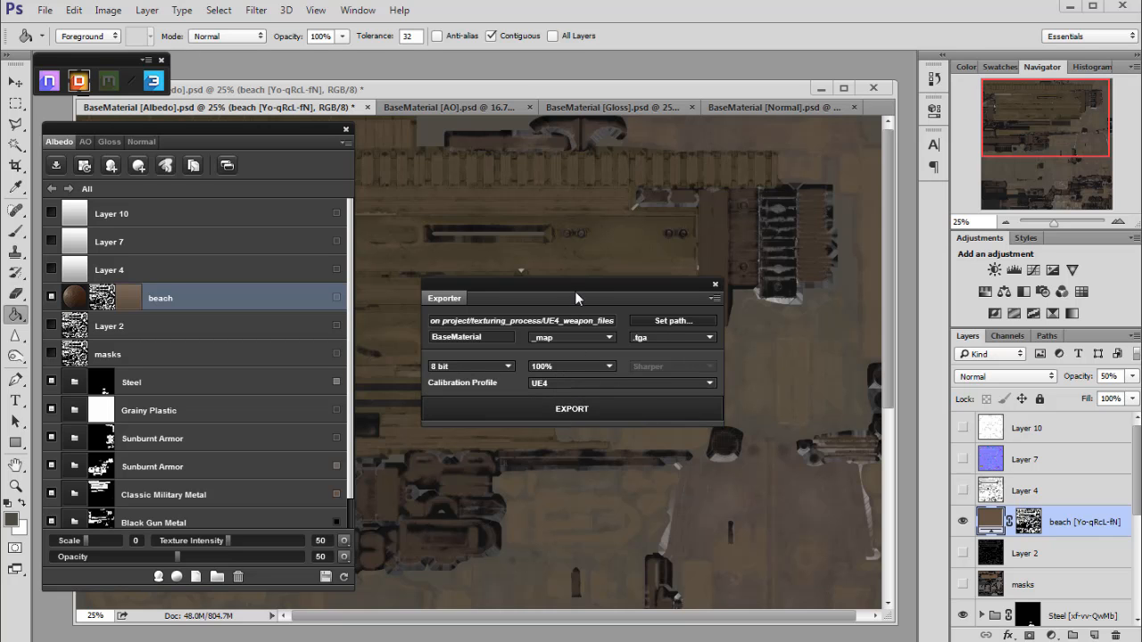
left_click_drag(578, 298, 587, 296)
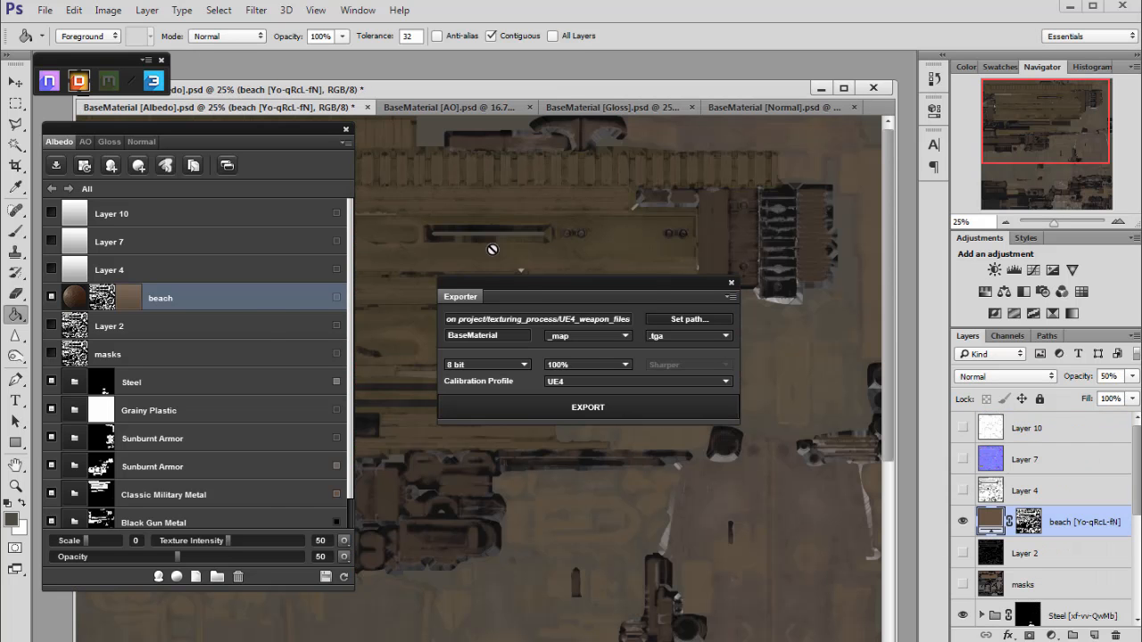
mouse_move(346, 130)
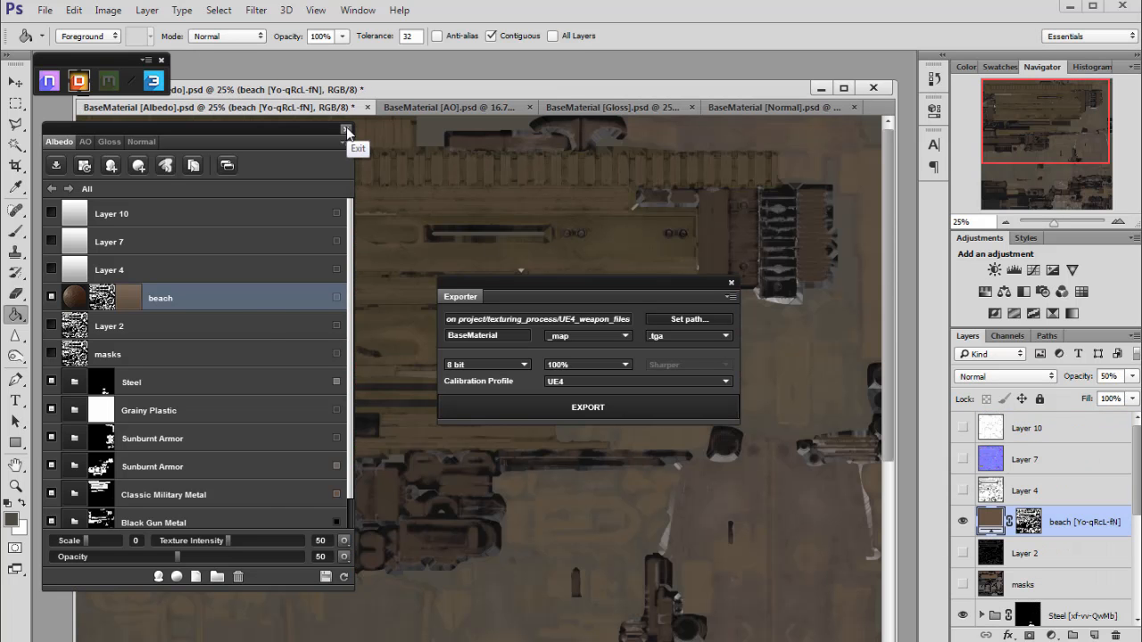
- Exit dDo and close Albedo, Gloss and Normal documents, discarding their changes
left_click(346, 129)
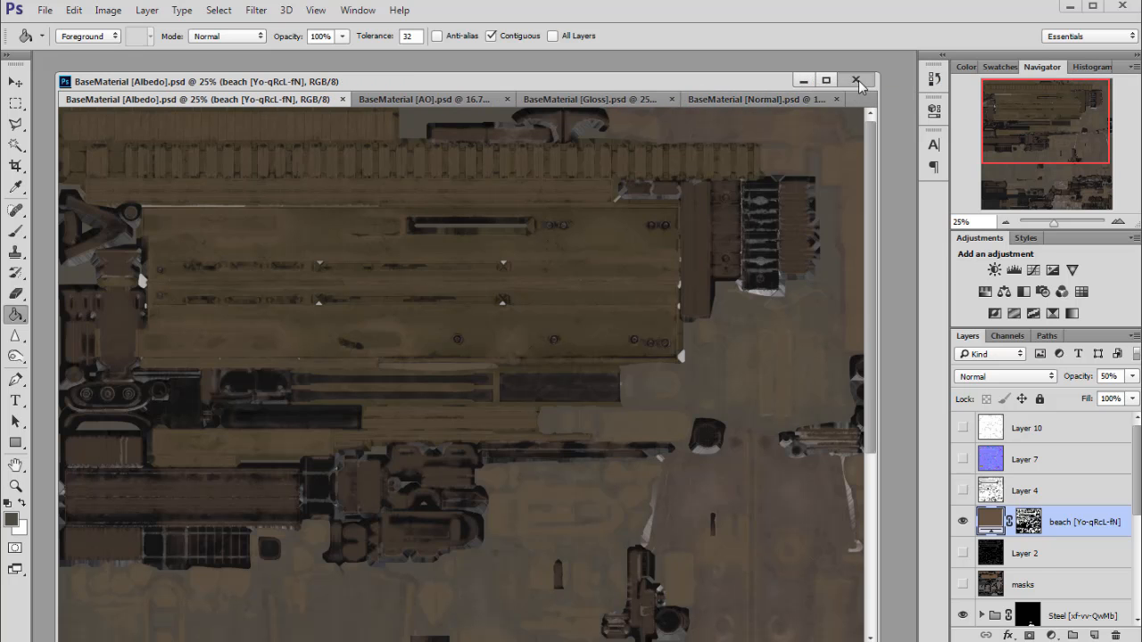
left_click(856, 80)
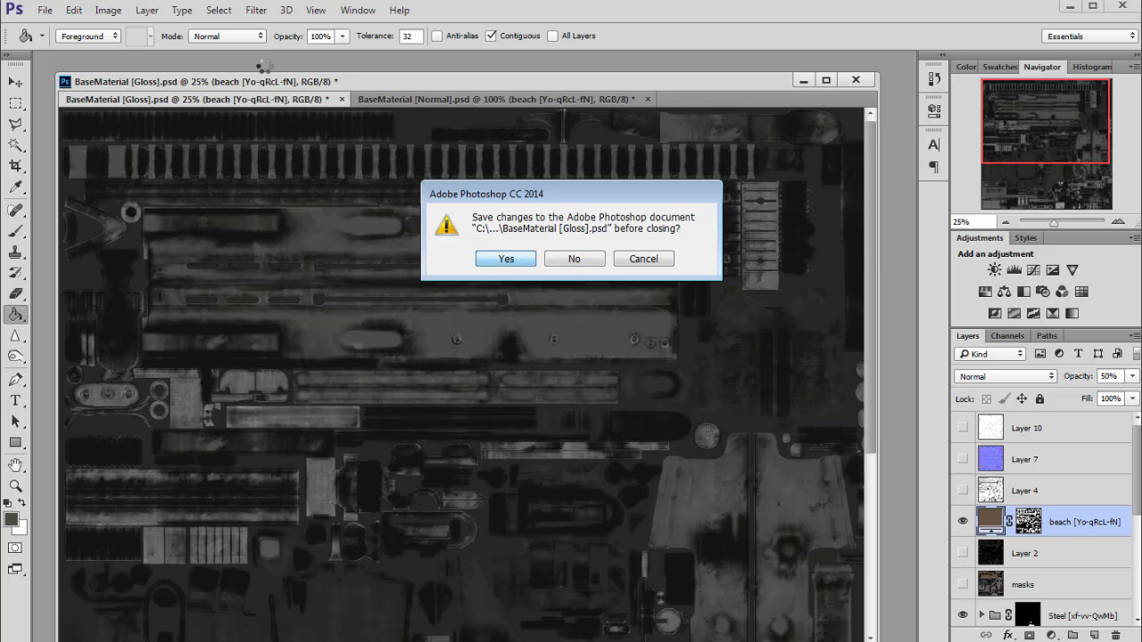
left_click(574, 259)
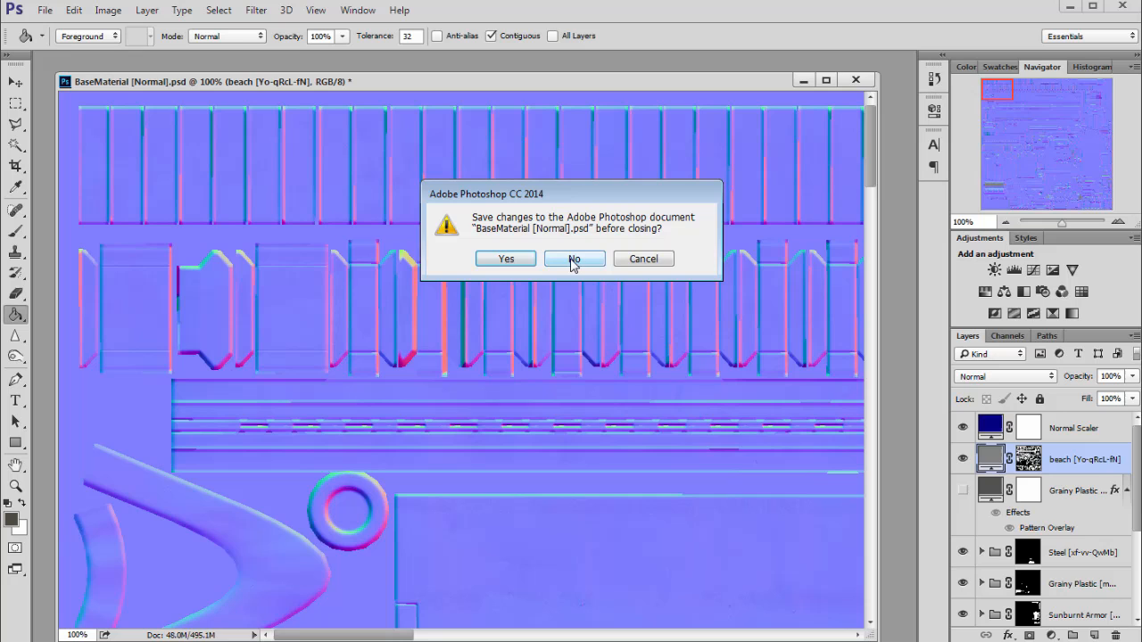
left_click(574, 259)
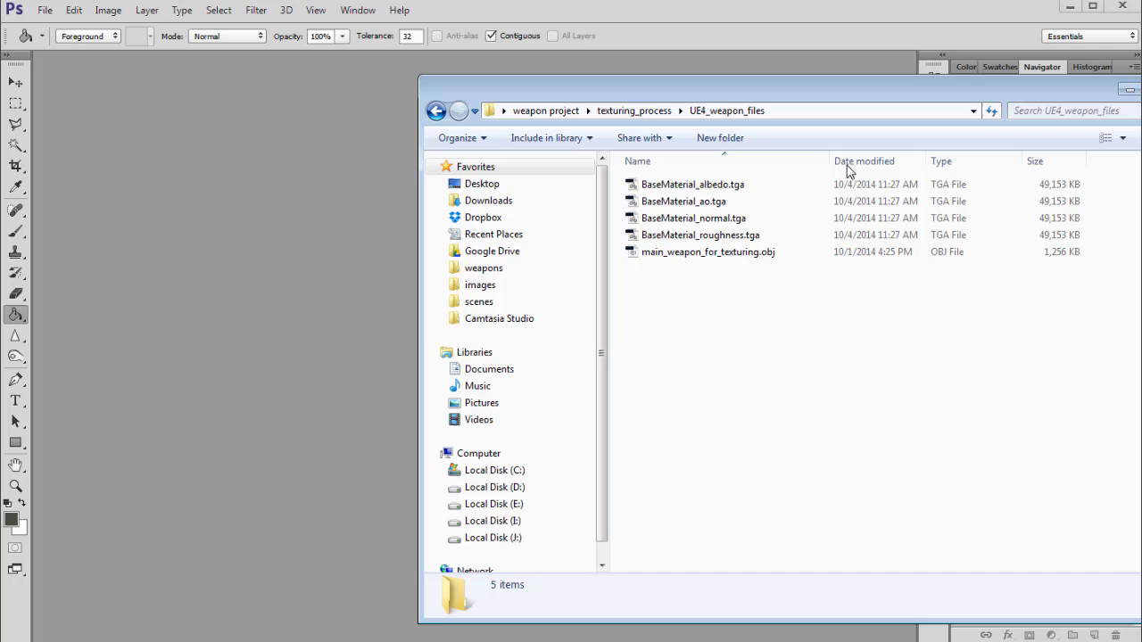
- Load BaseMaterial_albedo, _ao and _roughness .tga files from UE4_weapon_files into Photoshop
left_click(692, 184)
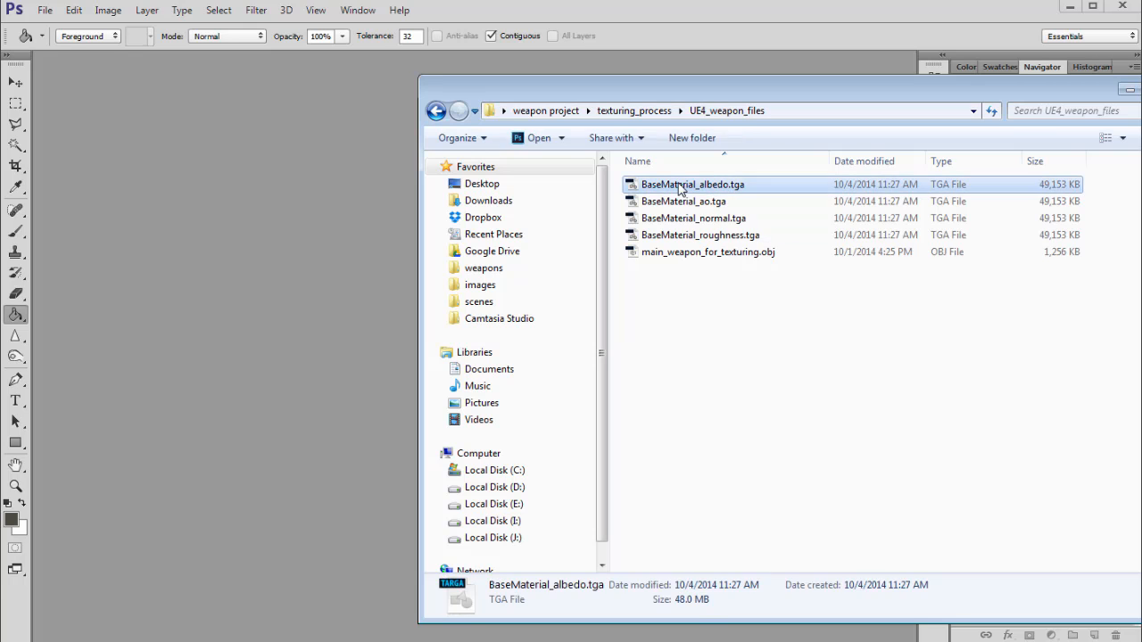
double_click(692, 184)
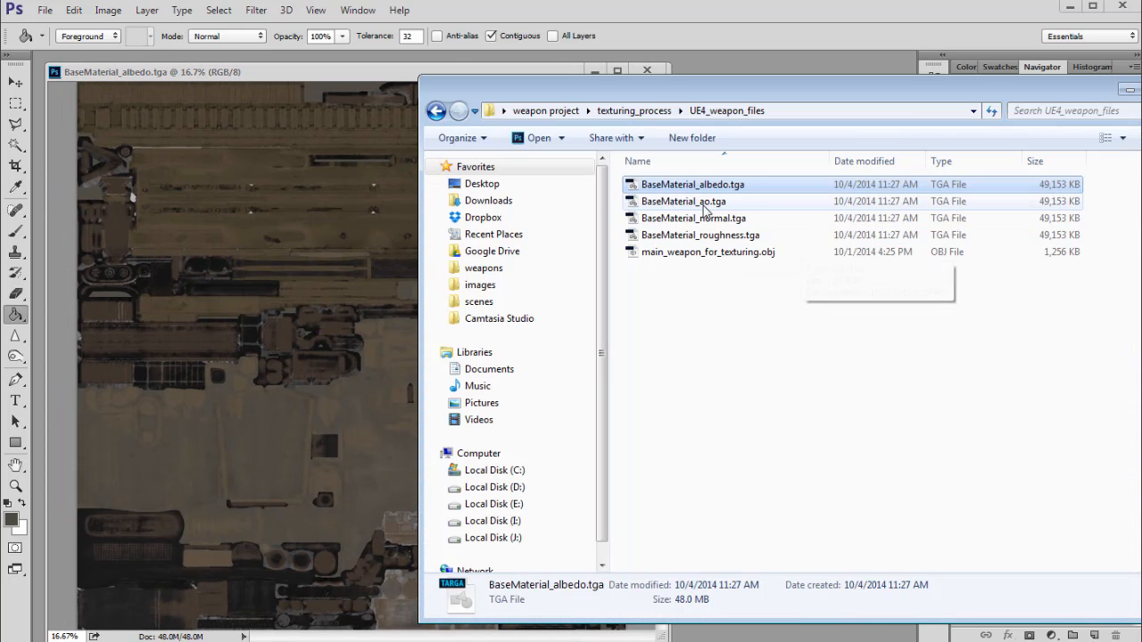
double_click(684, 200)
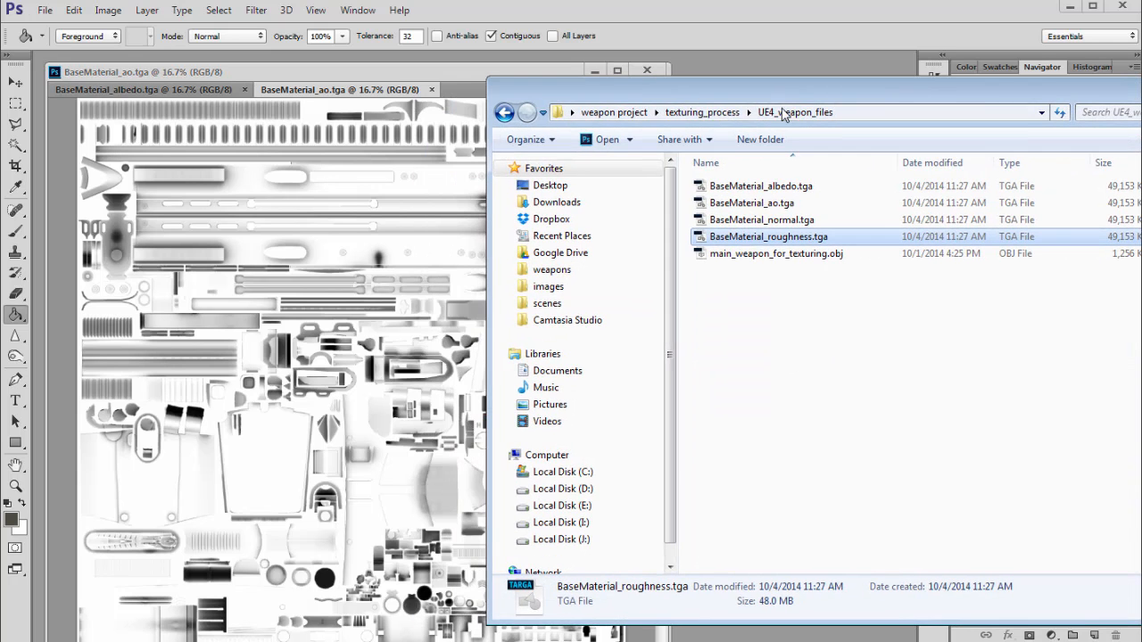
mouse_move(769, 236)
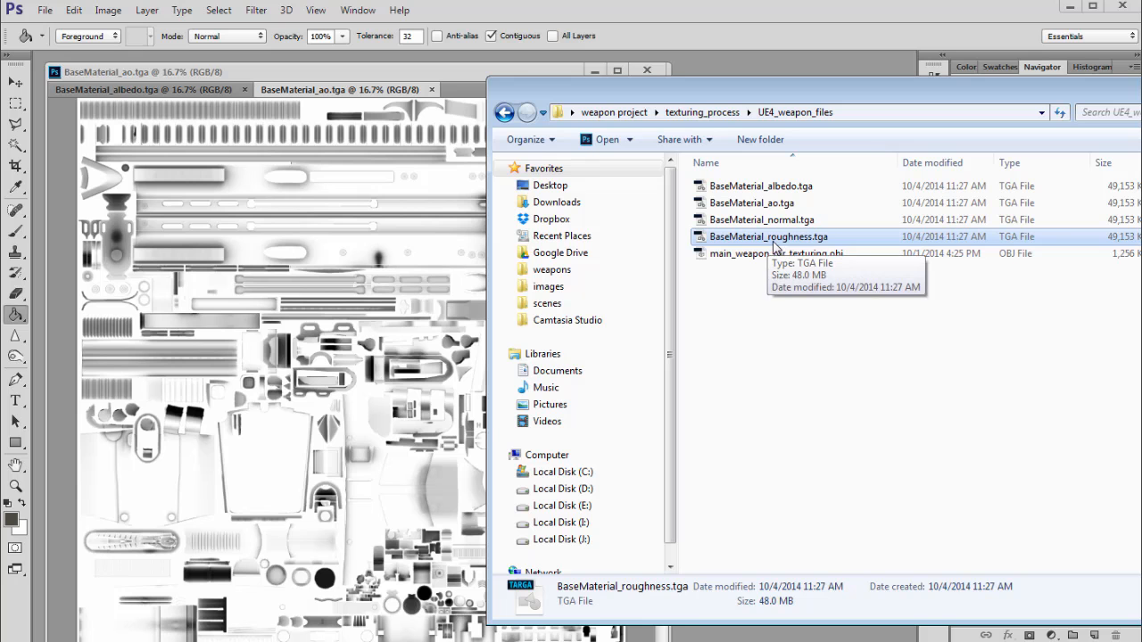
double_click(769, 235)
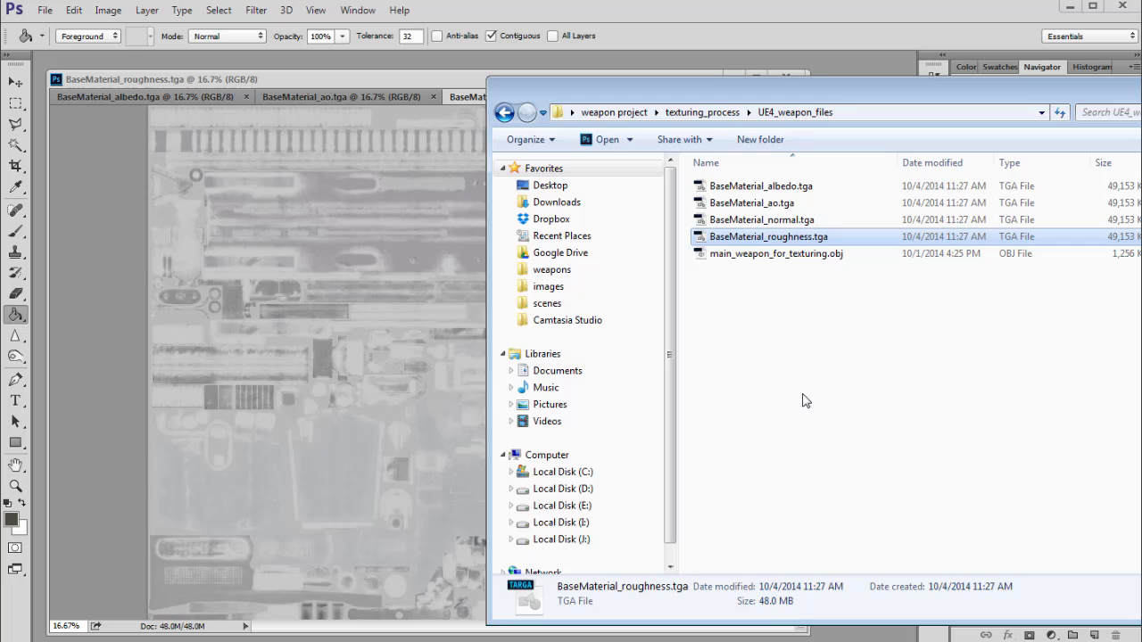
left_click(776, 253)
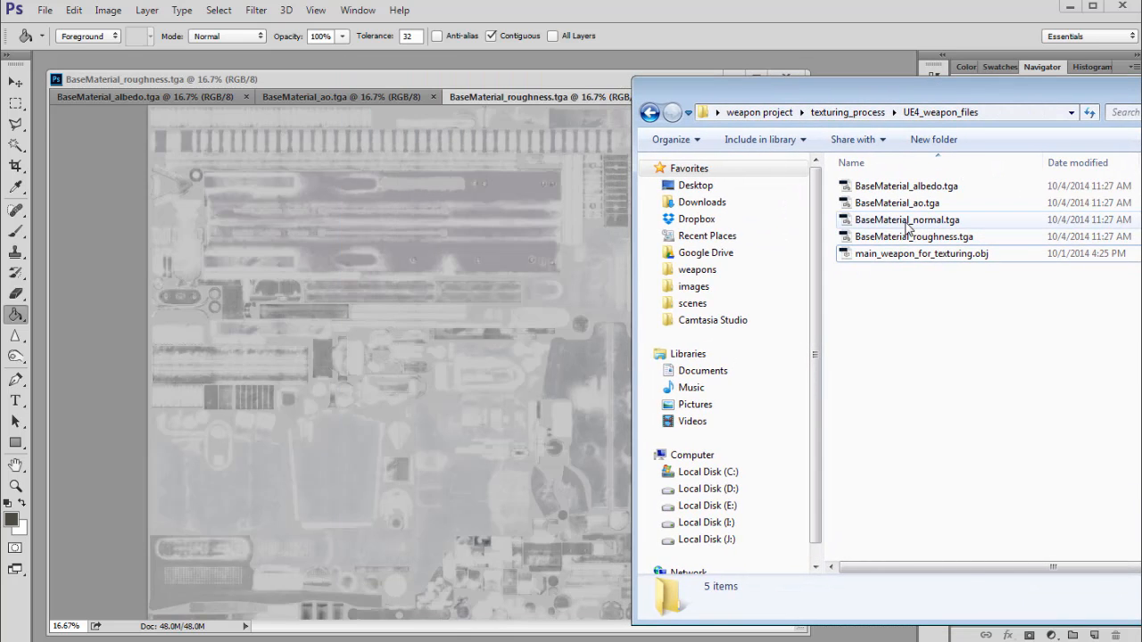
double_click(907, 219)
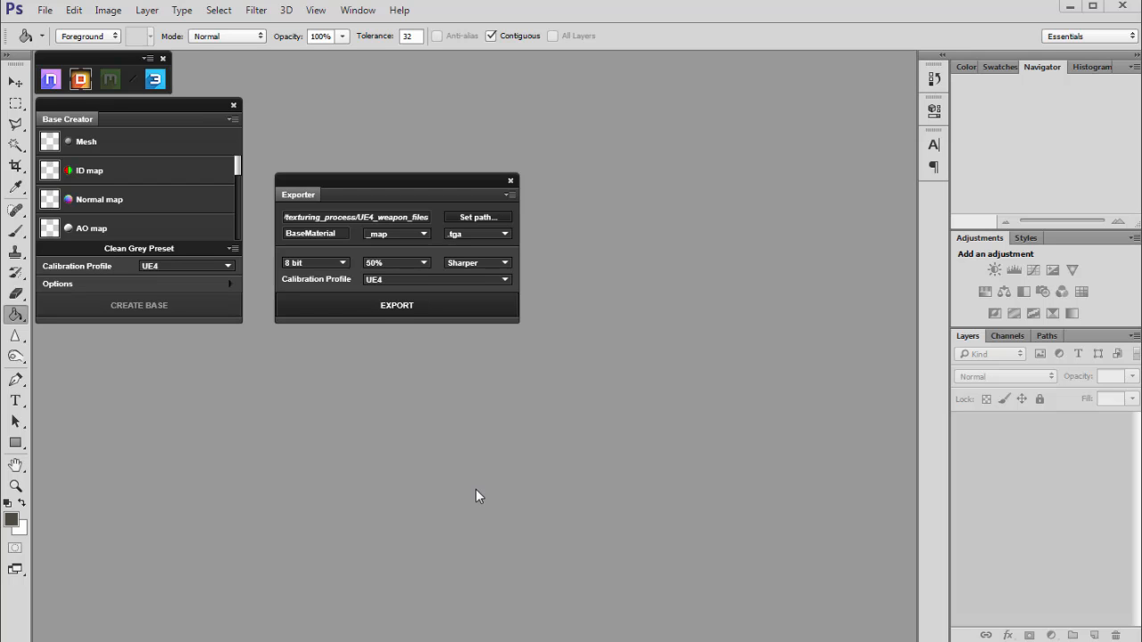
mouse_move(412, 182)
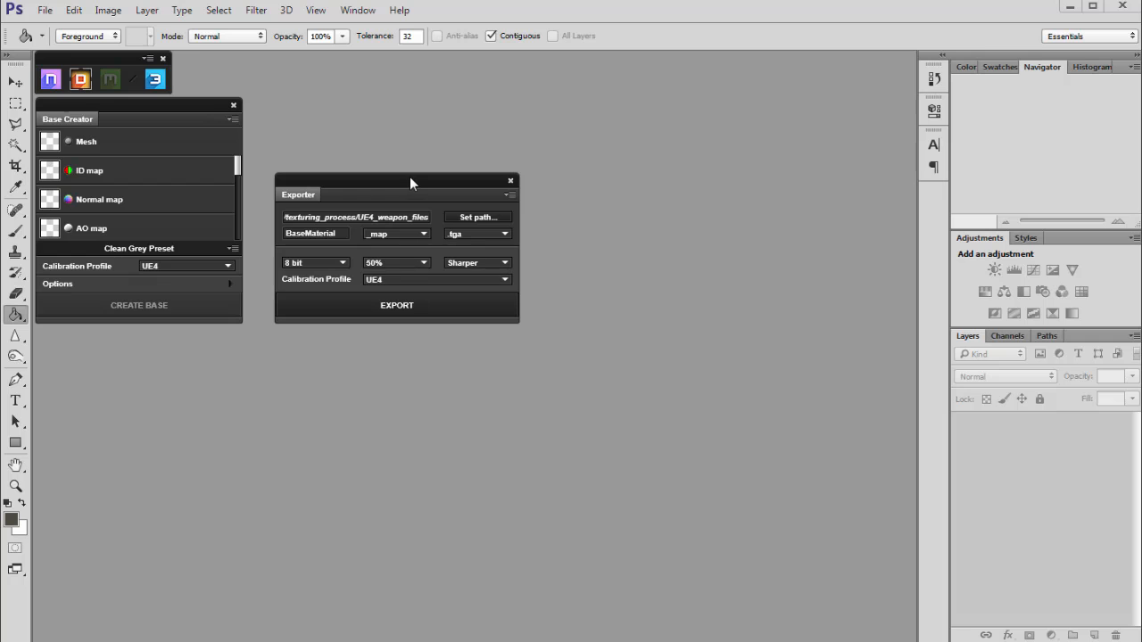
mouse_move(407, 184)
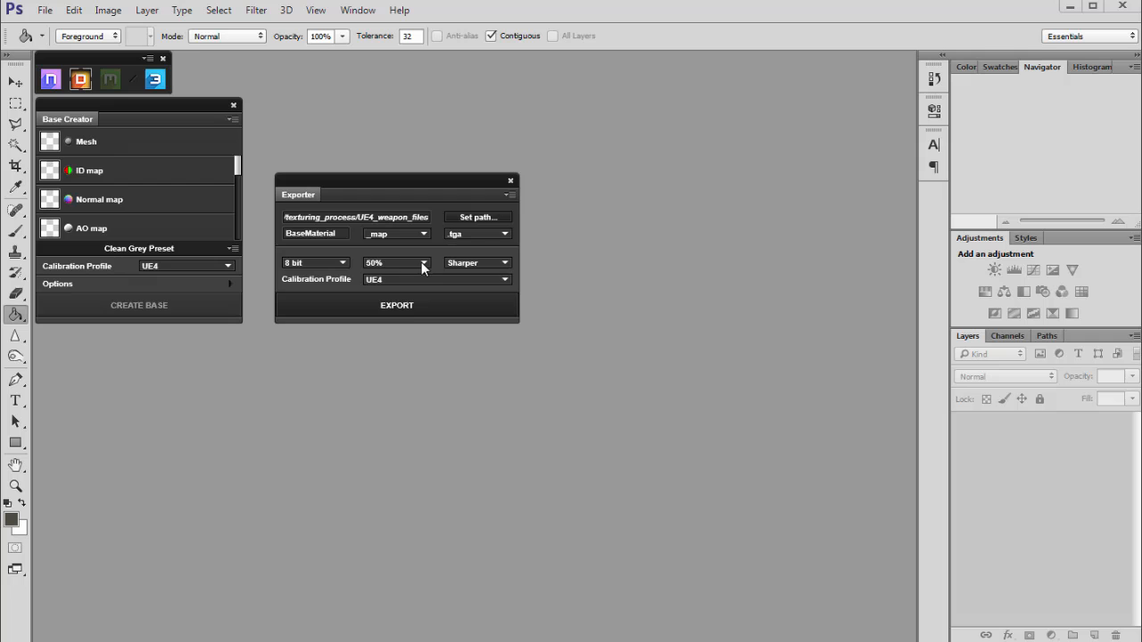
- Change the dDo export scale from 50% to 100%
left_click(421, 262)
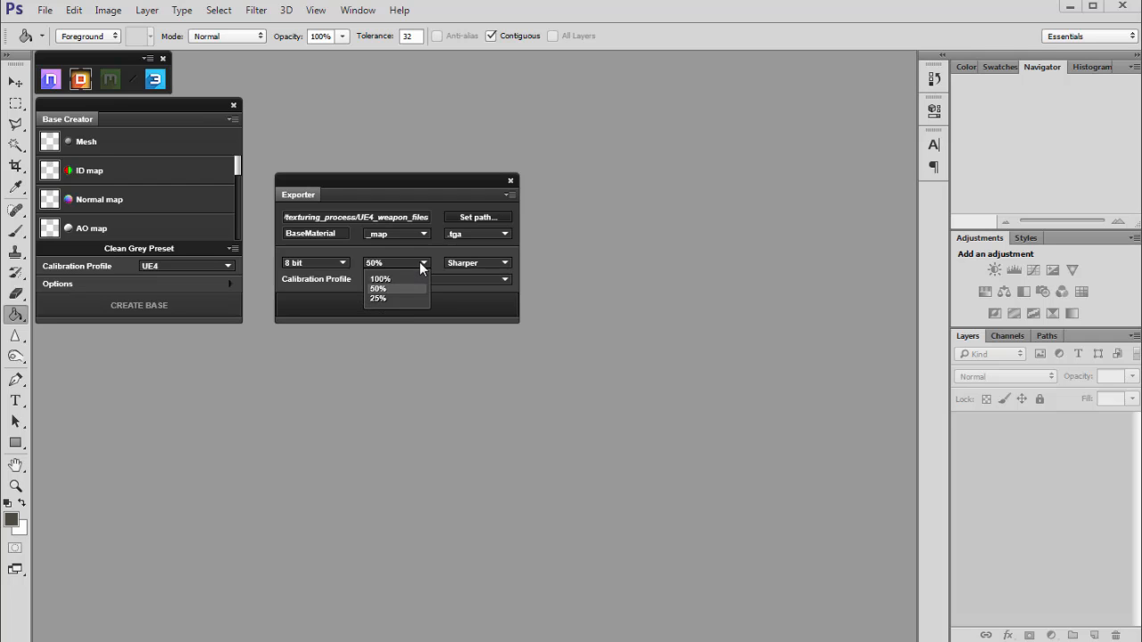
left_click(378, 279)
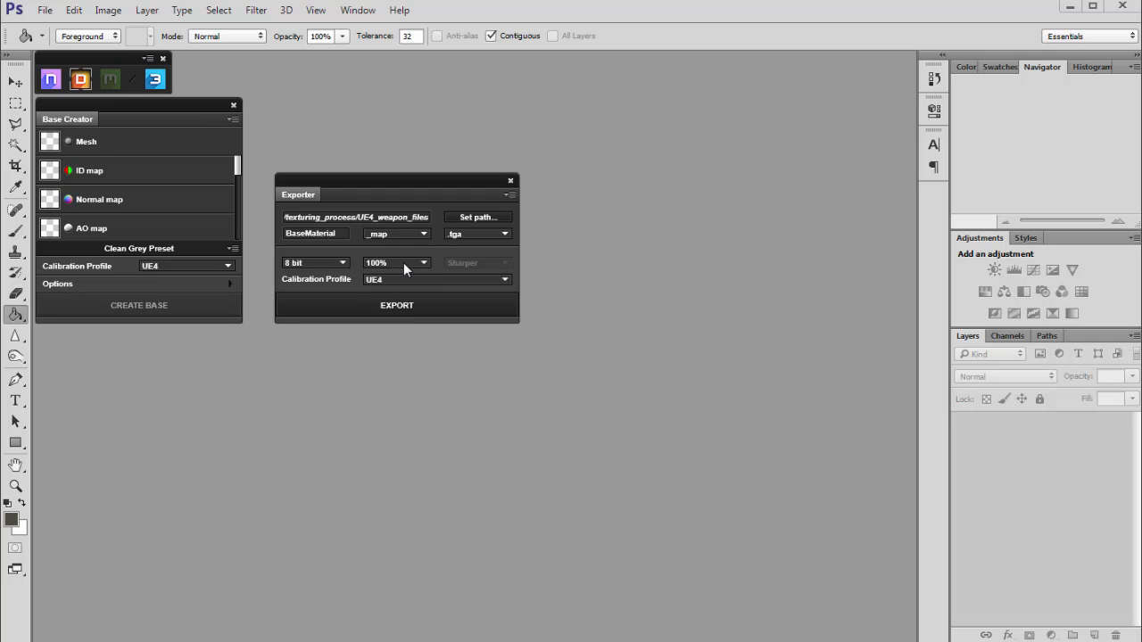
mouse_move(402, 257)
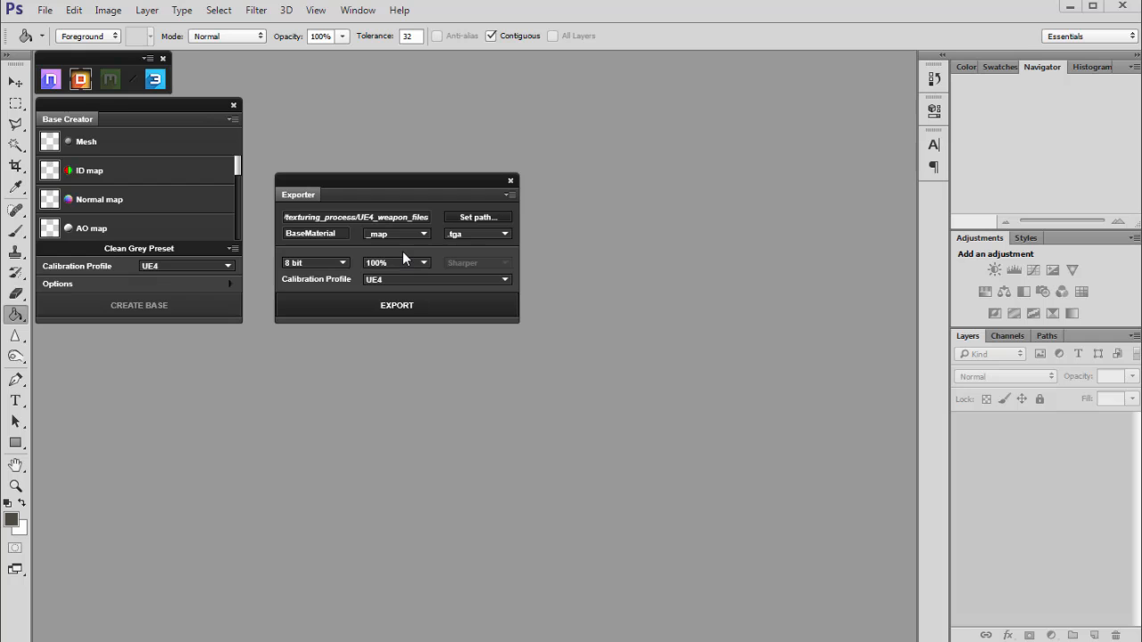
- Return the export scale to 50% and choose the Sharper resampling filter
left_click(396, 262)
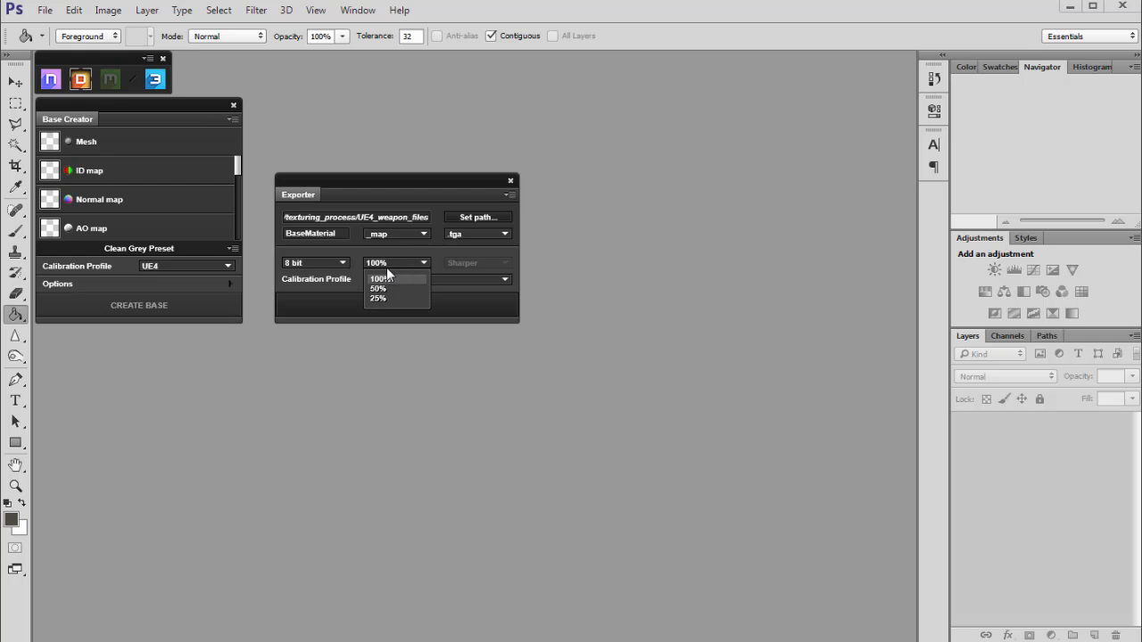
mouse_move(384, 289)
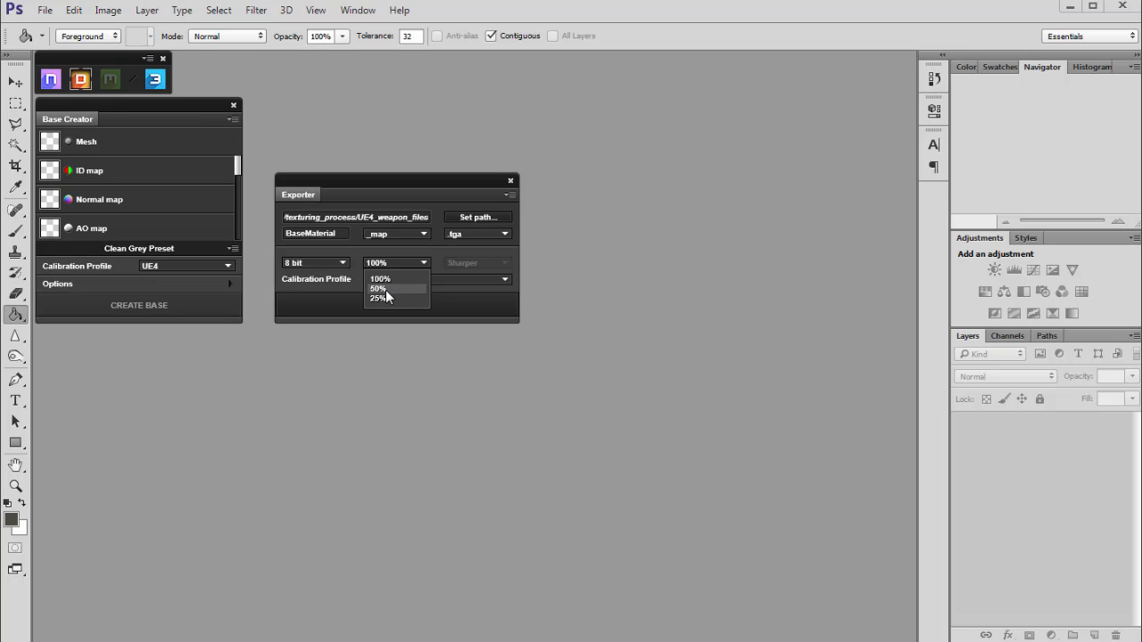
mouse_move(392, 296)
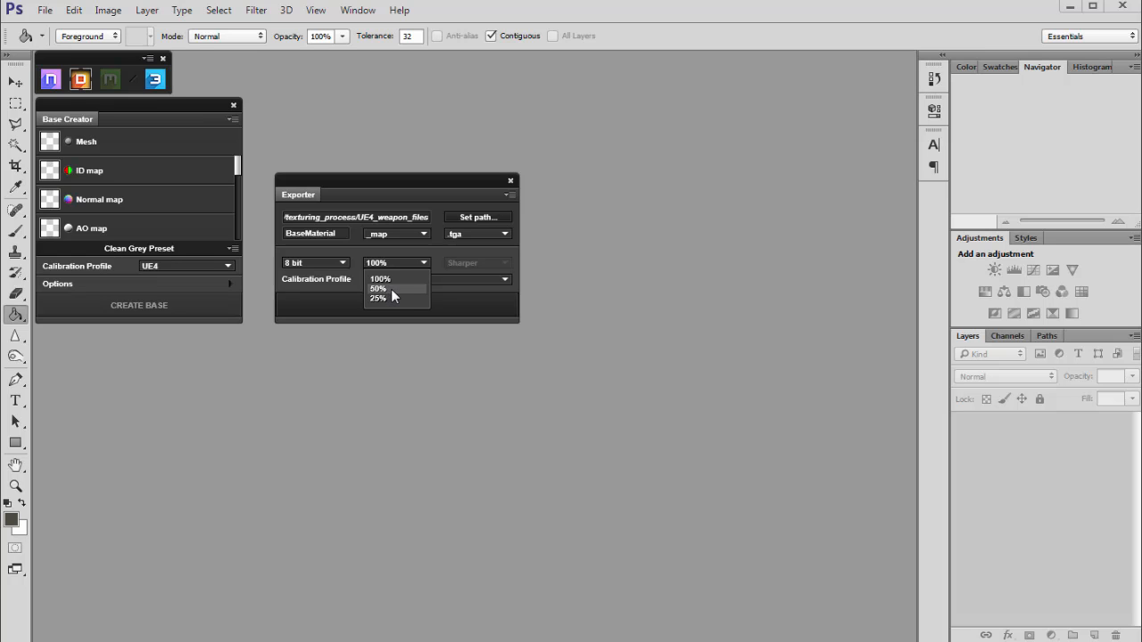
left_click(378, 289)
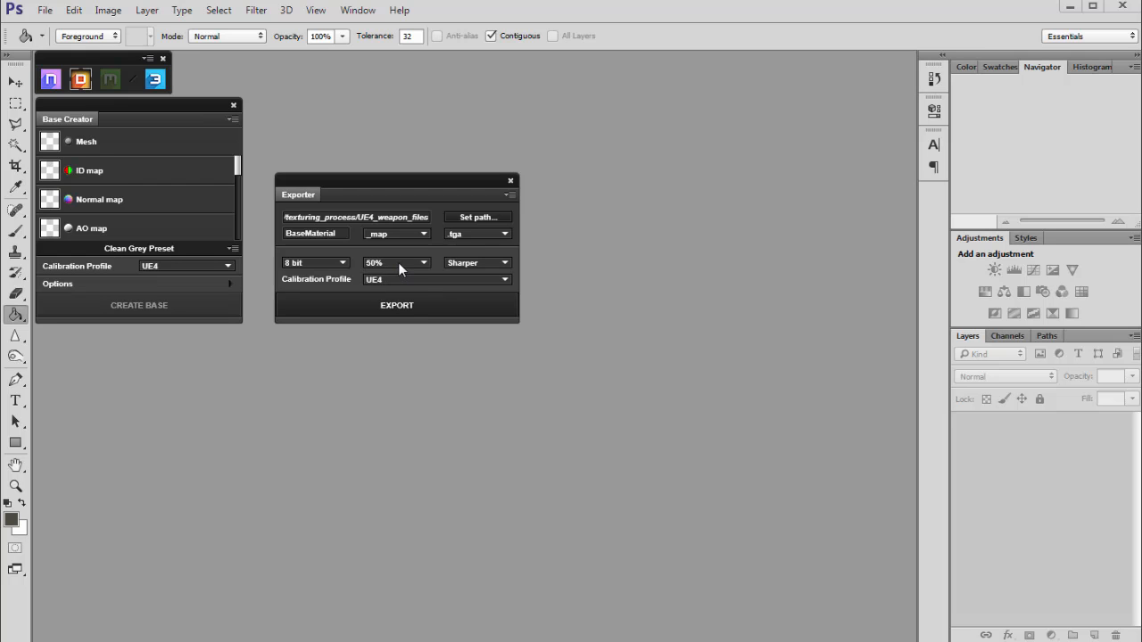
left_click(421, 262)
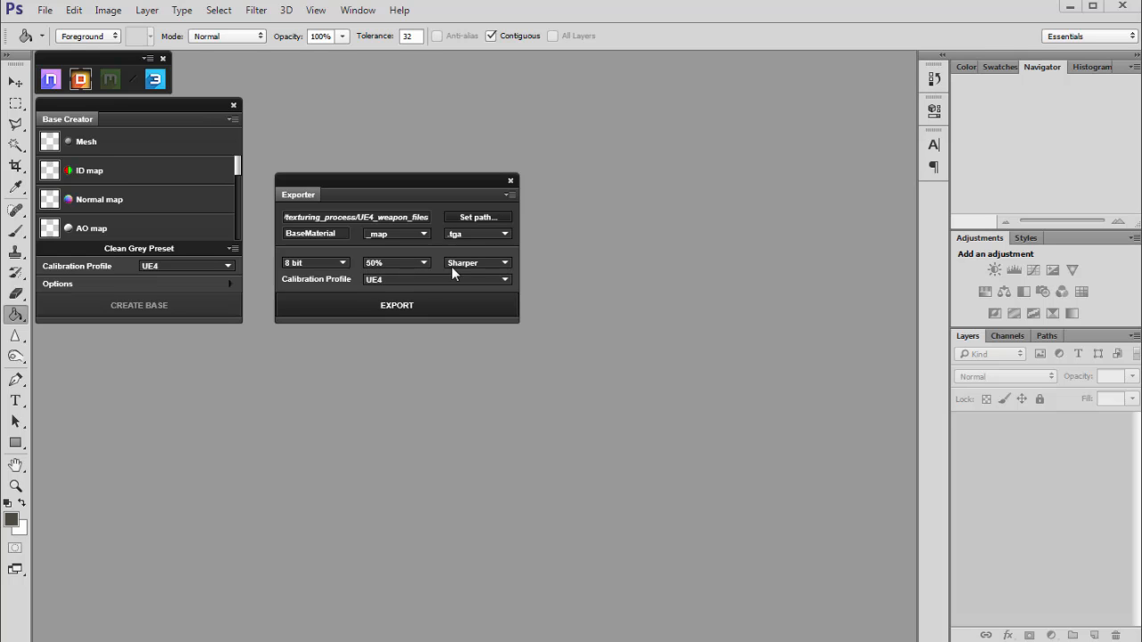
left_click(478, 262)
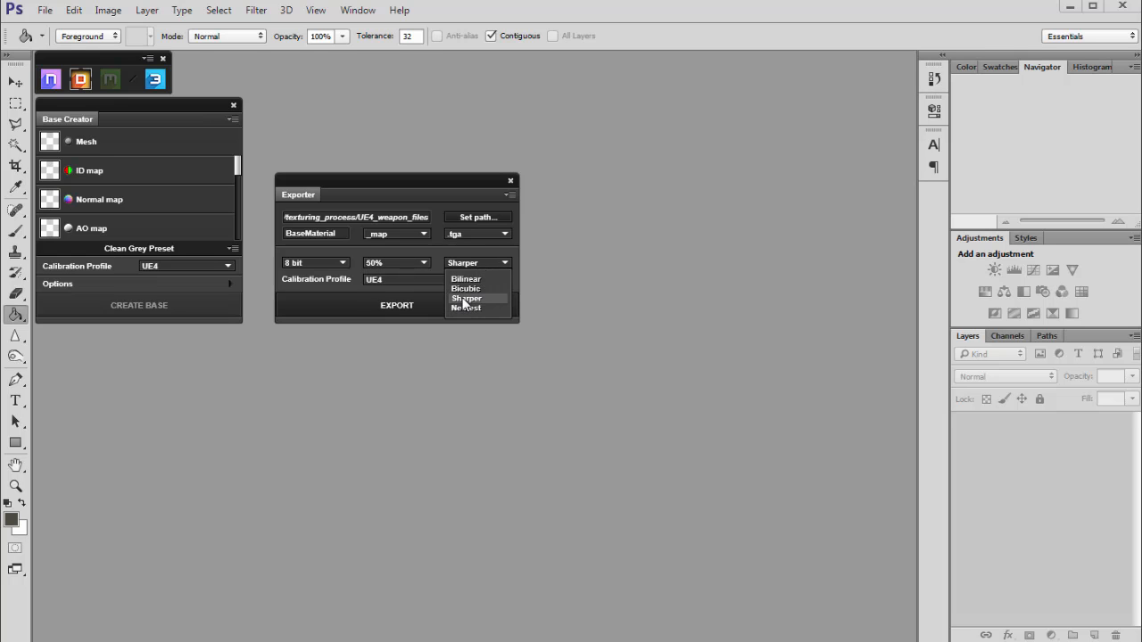
left_click(466, 300)
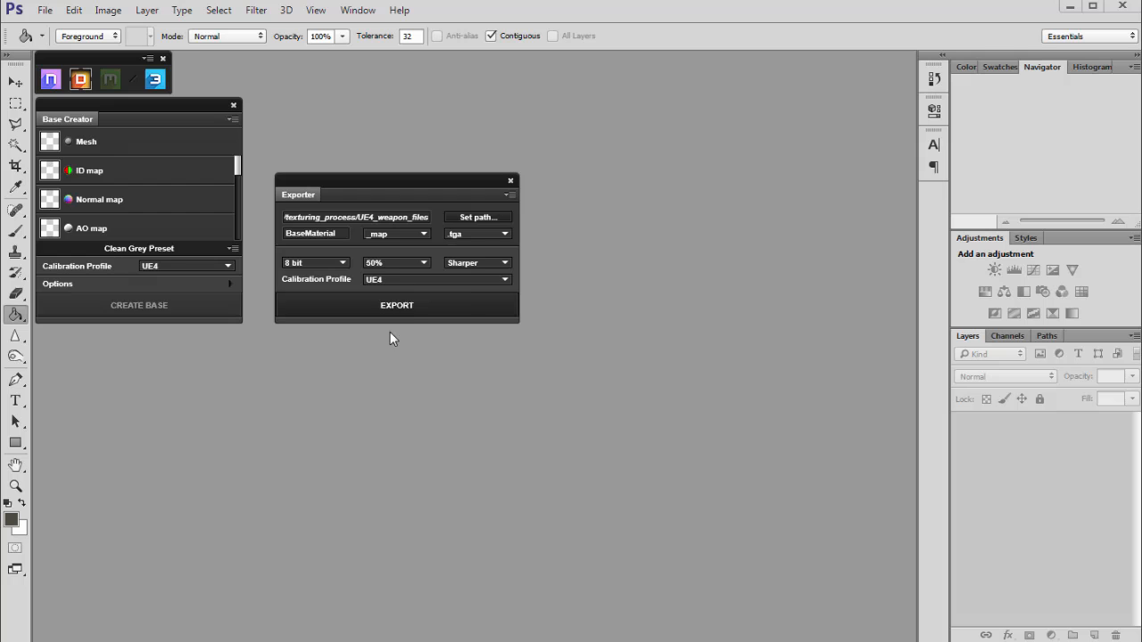
mouse_move(603, 375)
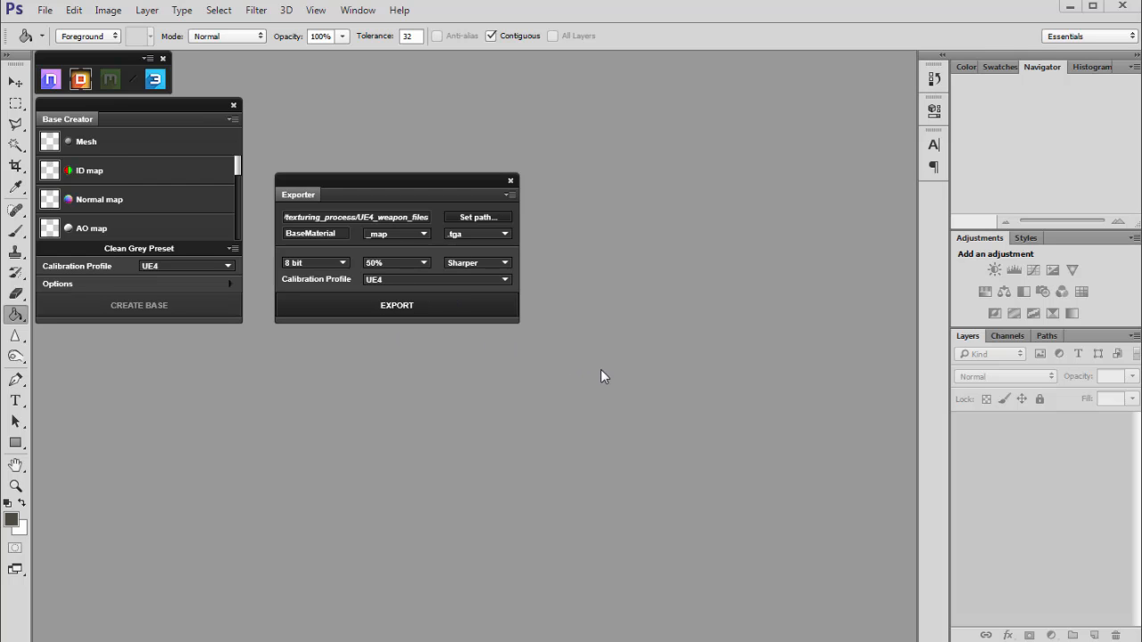
mouse_move(600, 382)
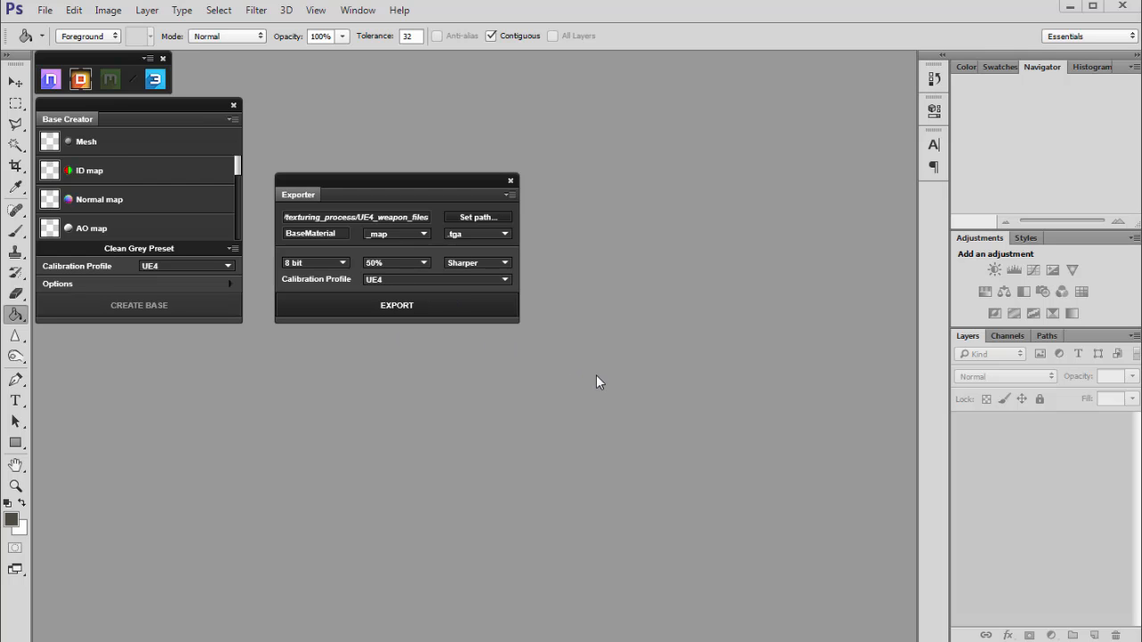